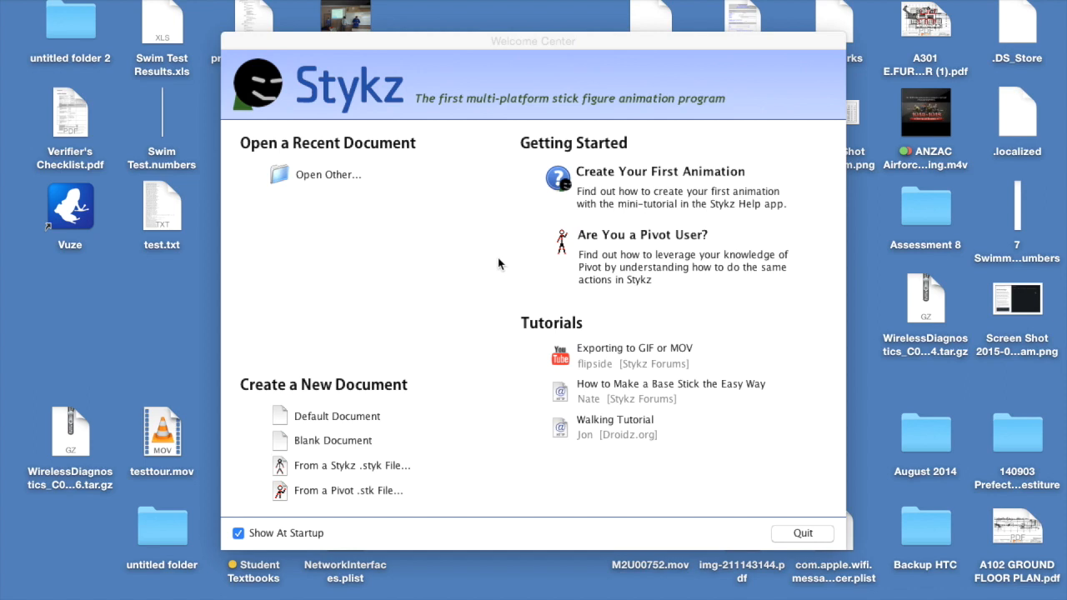
mouse_move(504, 265)
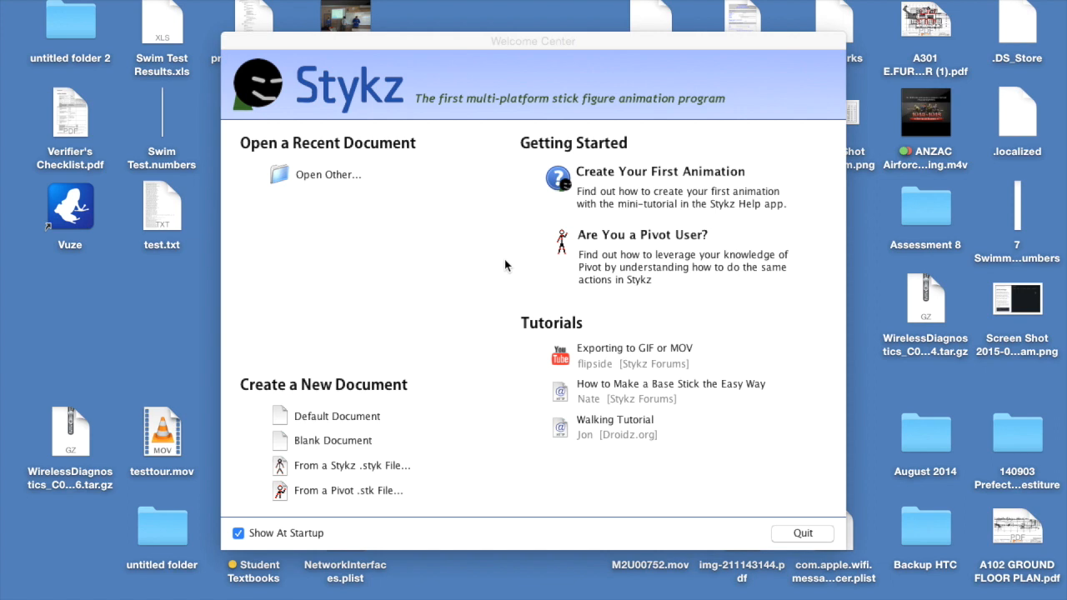
mouse_move(621, 190)
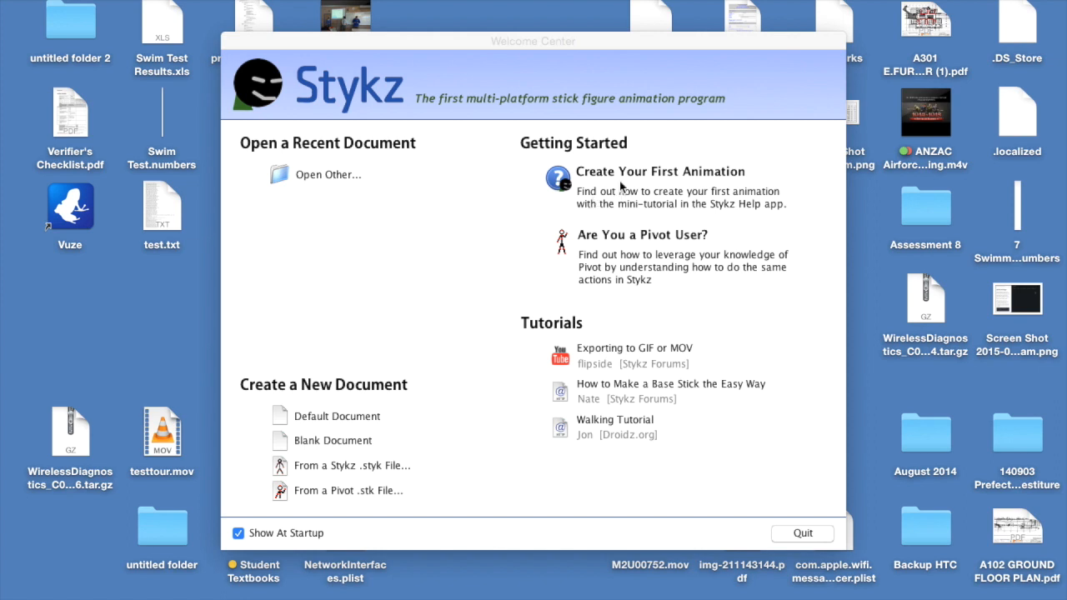
mouse_move(659, 87)
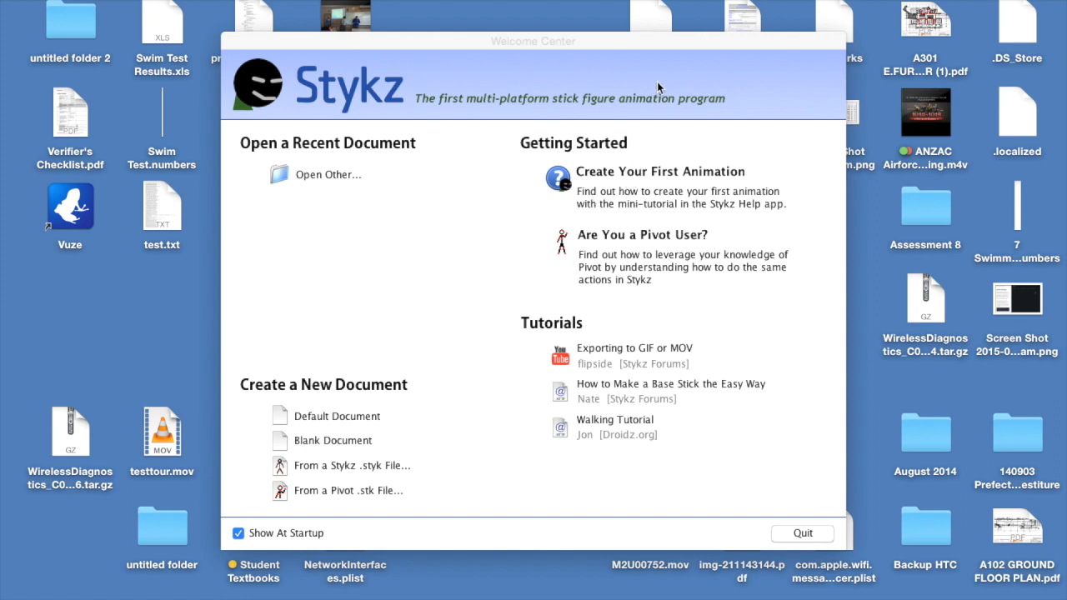
Open the 'Create Your First Animation' tutorial in Stykz Help and scroll through it
key("cmd+space")
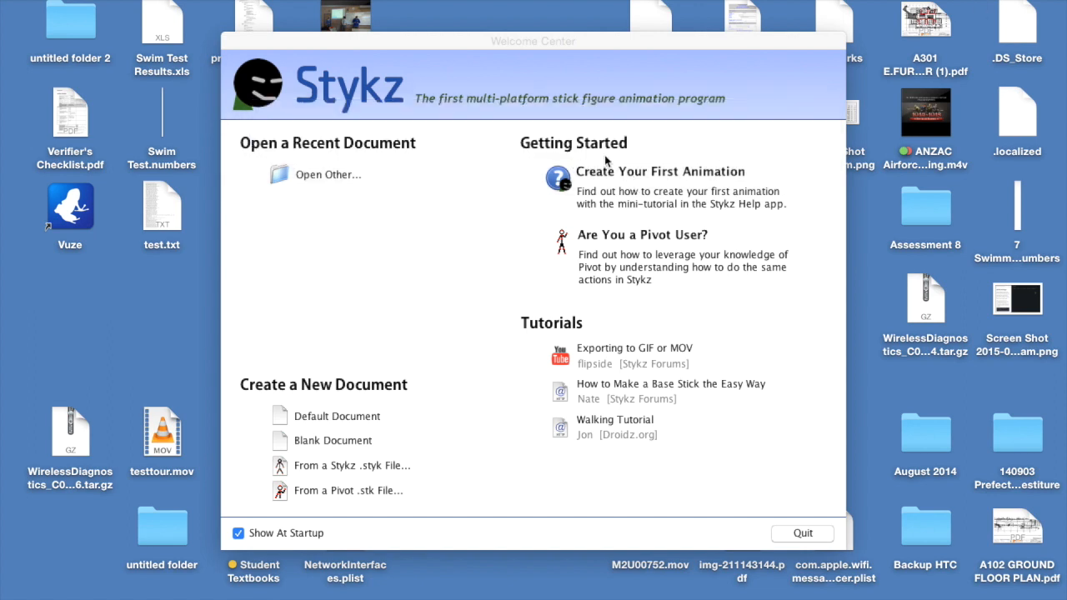
mouse_move(588, 192)
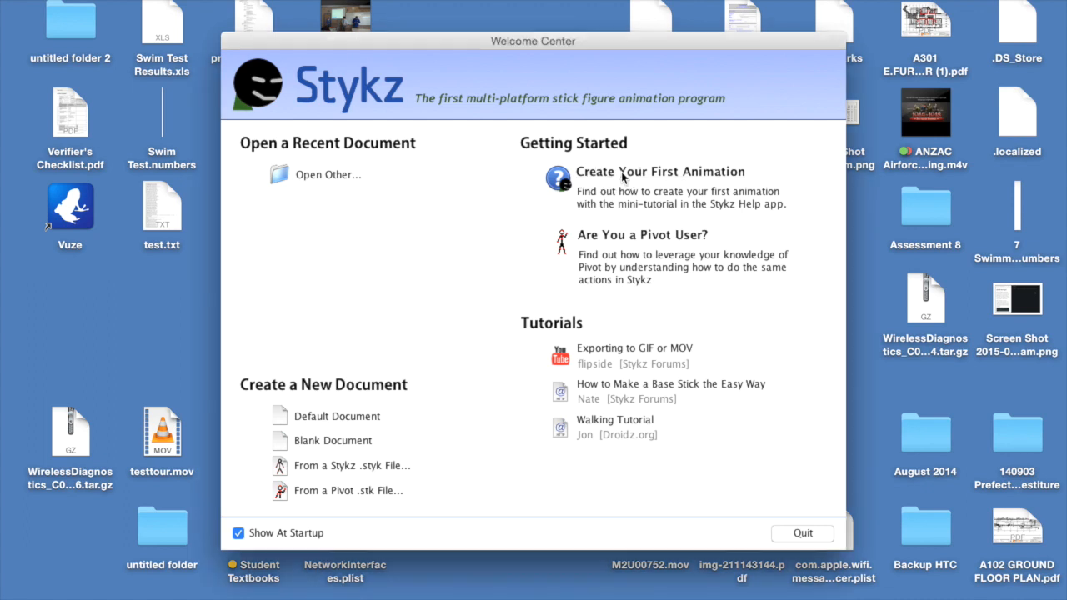
left_click(659, 171)
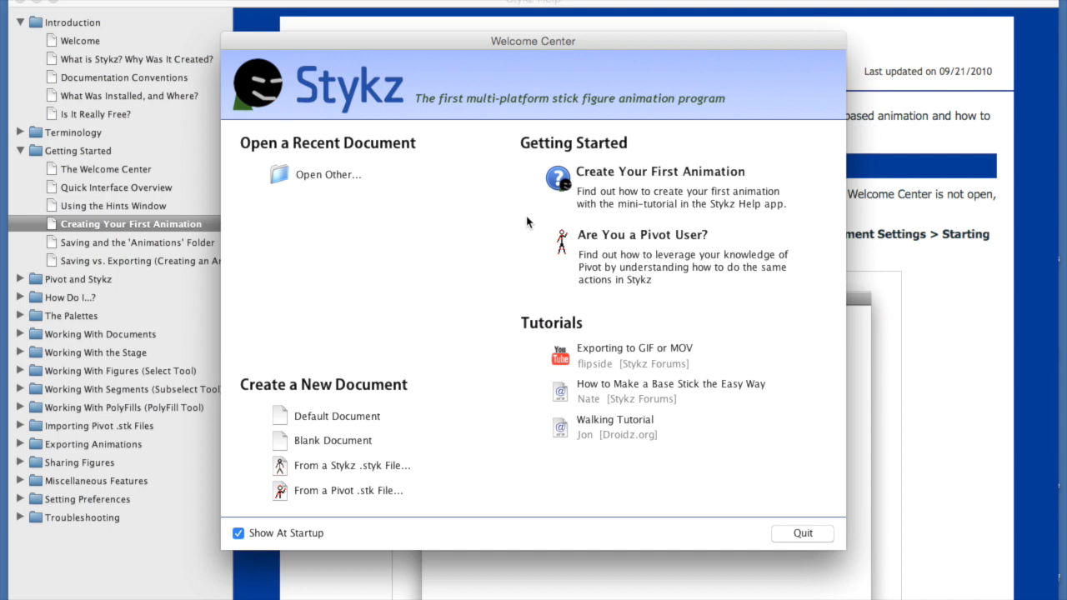
left_click(801, 532)
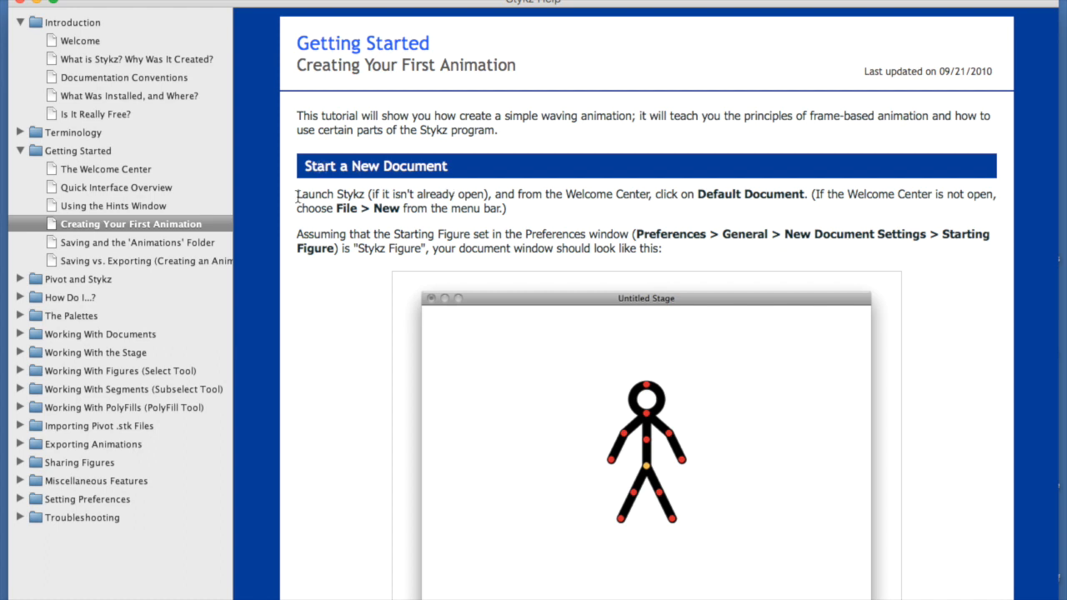
mouse_move(721, 191)
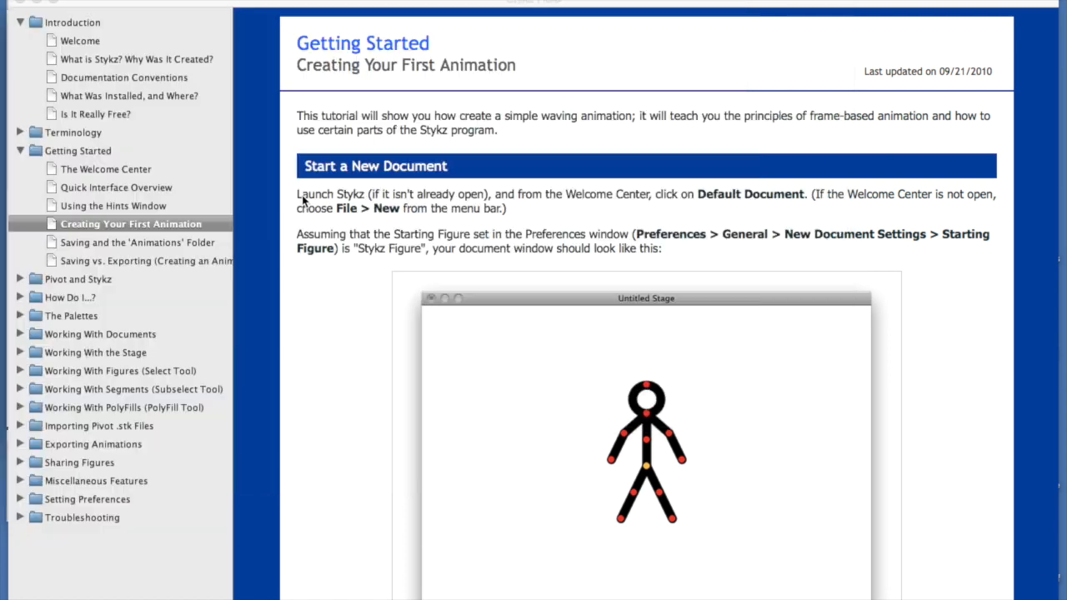
scroll("down", 3)
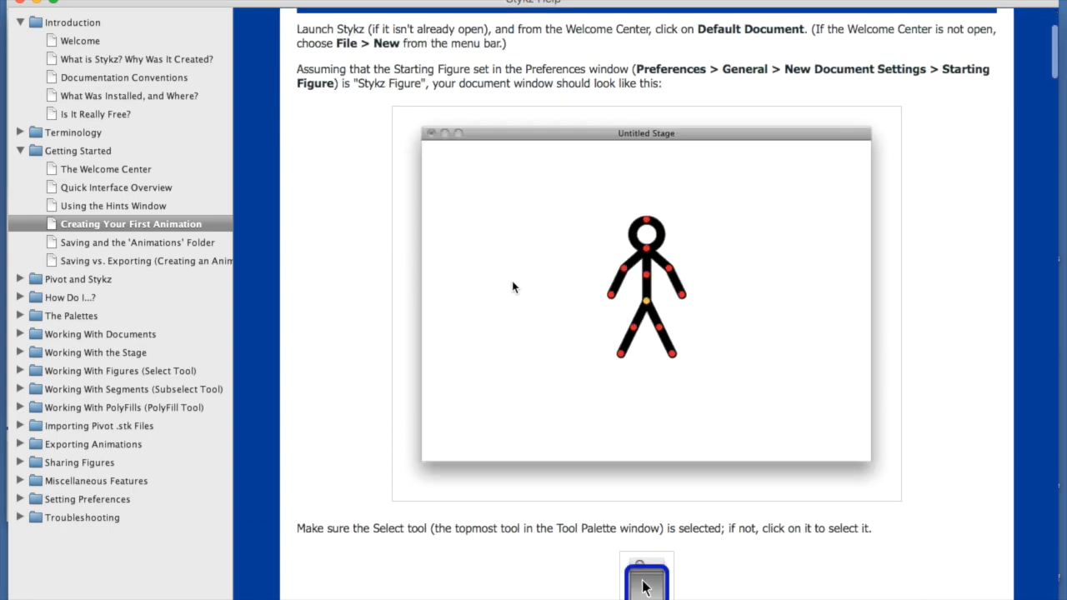
scroll("down", 3)
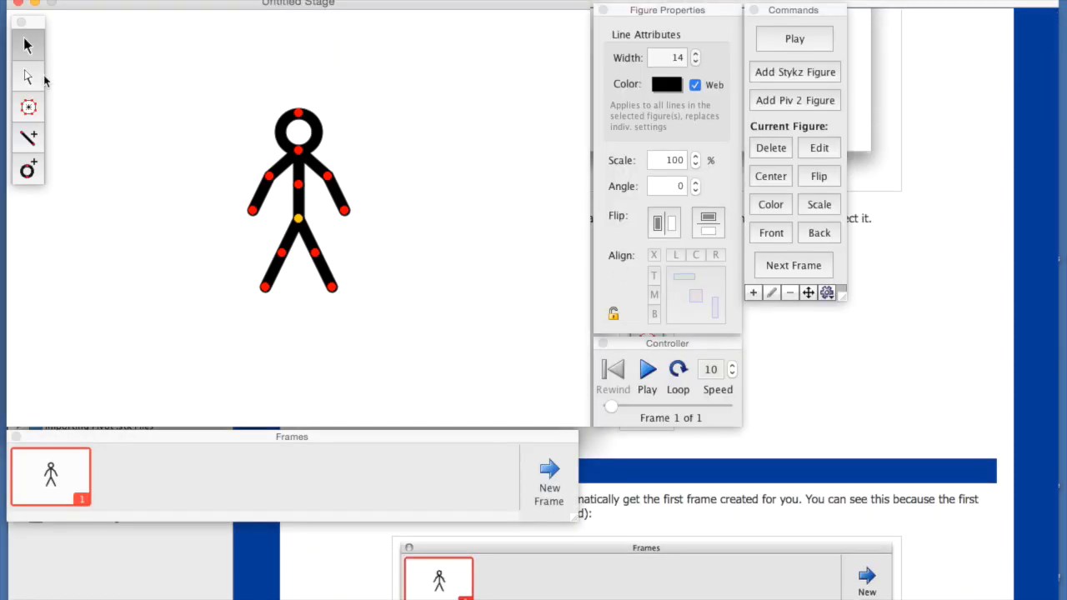
mouse_move(27, 45)
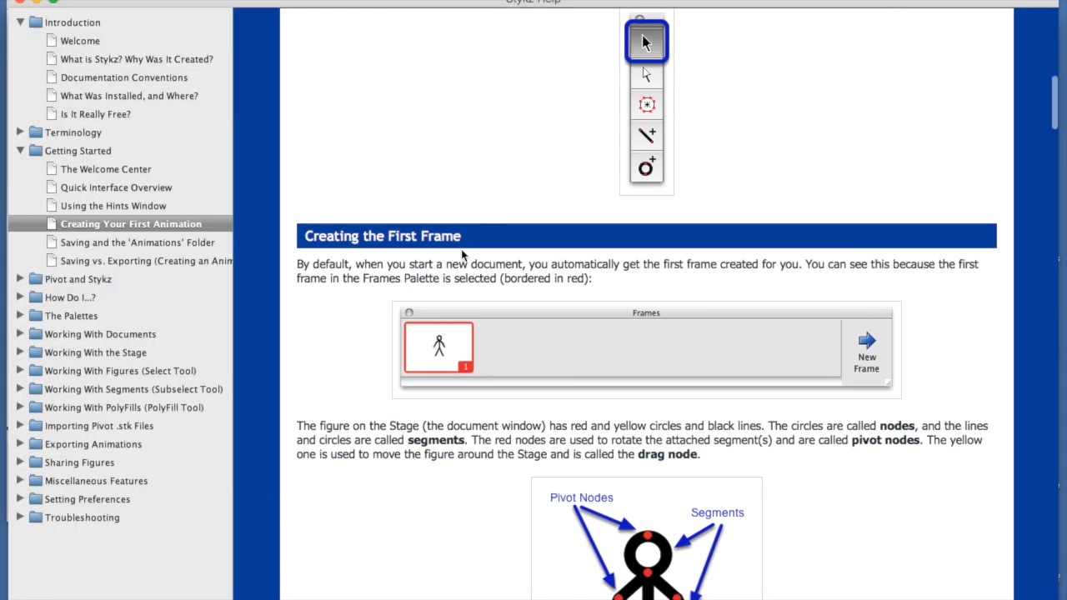
Scroll the help tutorial down to the 'Creating the First Frame' section
scroll("down", 3)
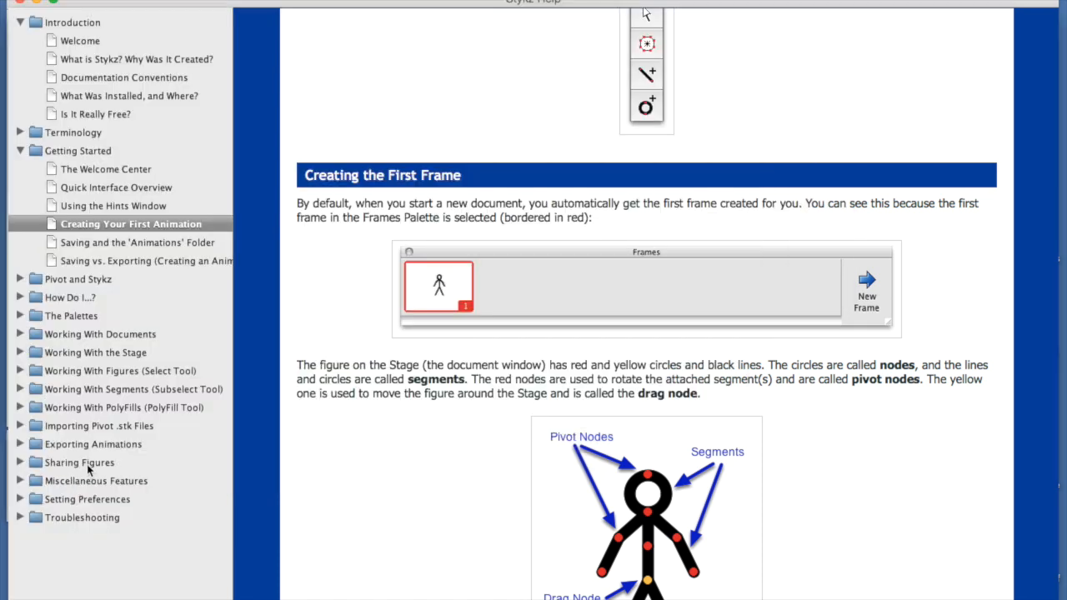
scroll("down", 3)
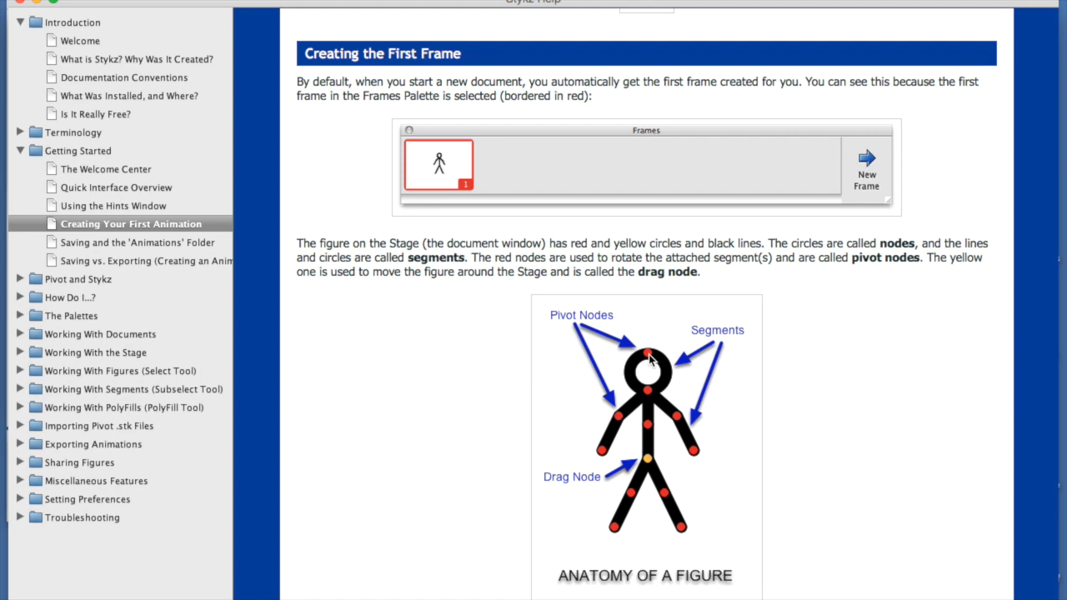
mouse_move(653, 361)
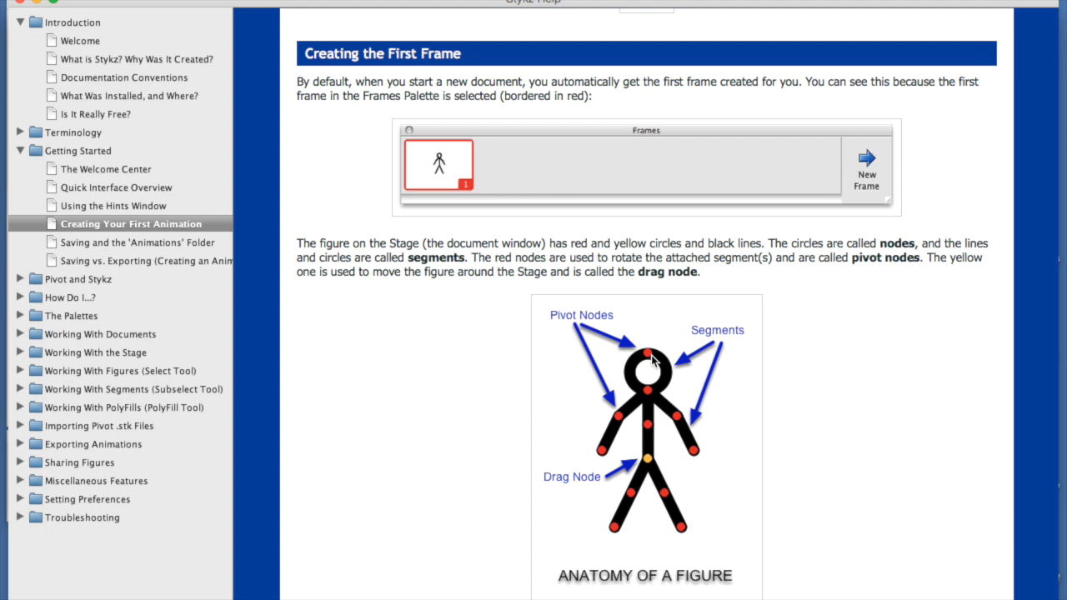
mouse_move(669, 377)
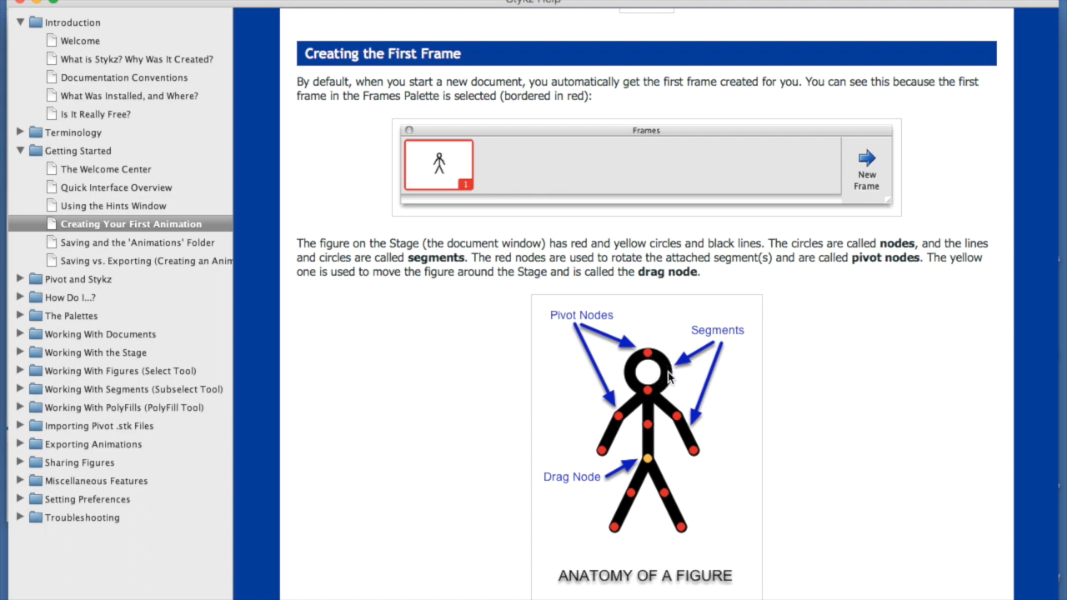
mouse_move(663, 396)
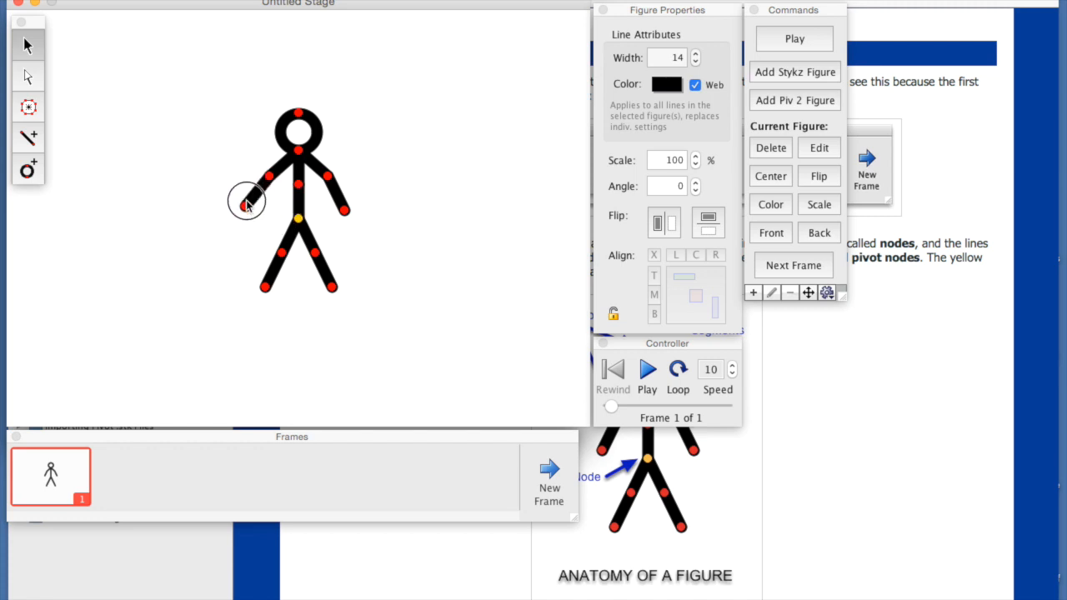
Drag the figure's yellow drag node to the stage's lower-left corner in frame 1
left_click_drag(246, 200, 271, 138)
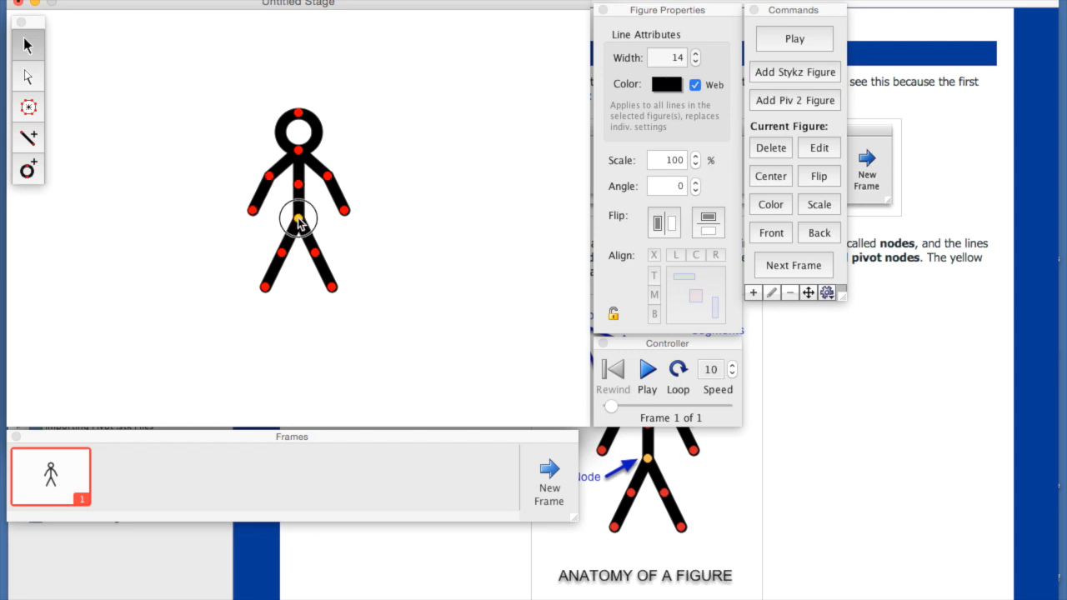
left_click_drag(297, 217, 78, 341)
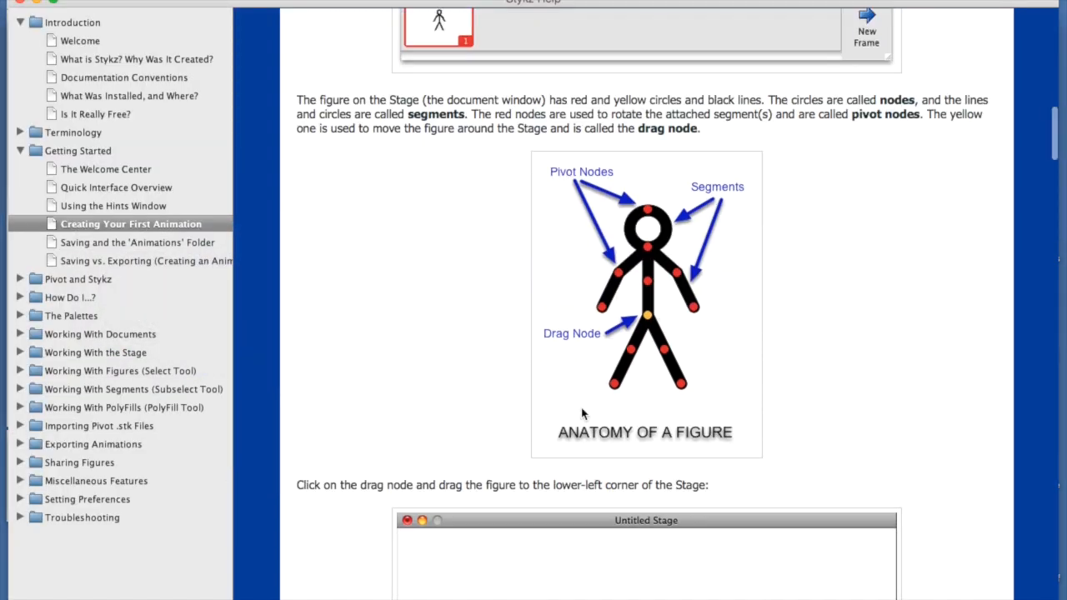
mouse_move(609, 500)
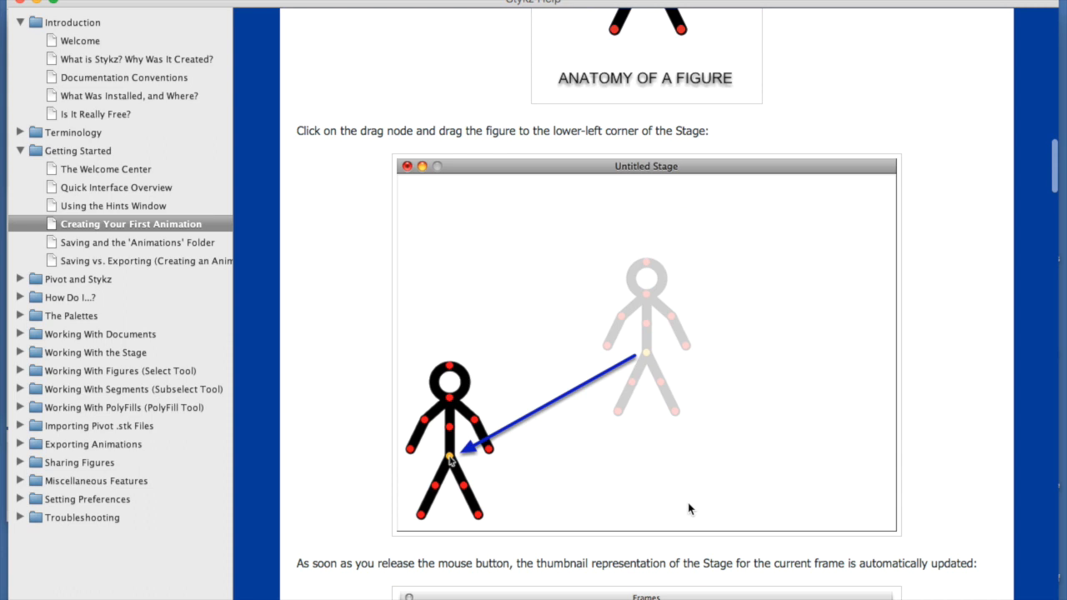
scroll("down", 3)
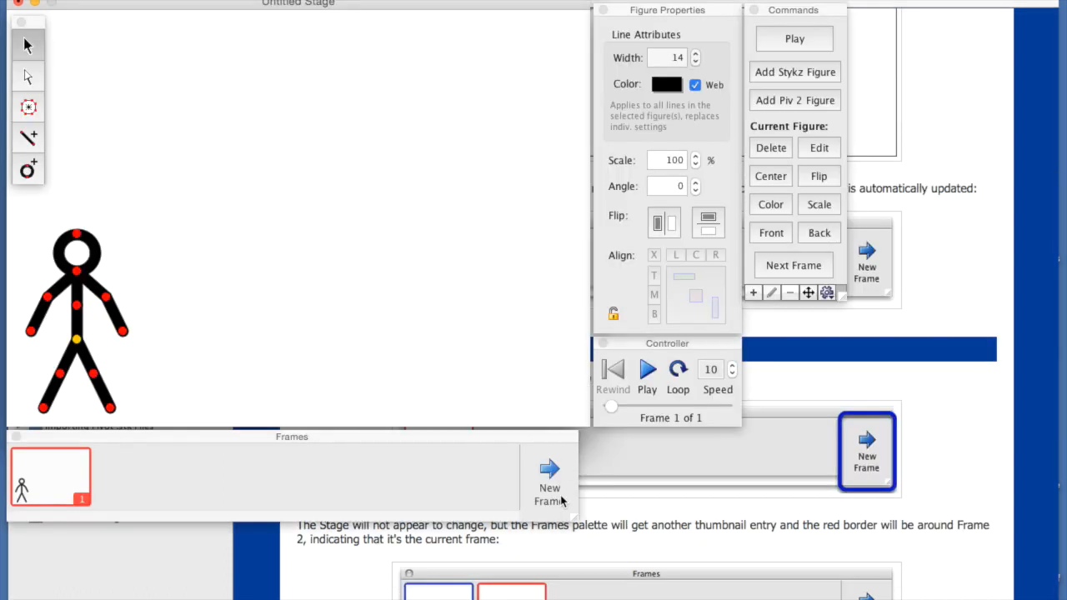
Add frame 2 with New Frame and reach the tutorial's 'Create Another Frame' section
left_click(548, 480)
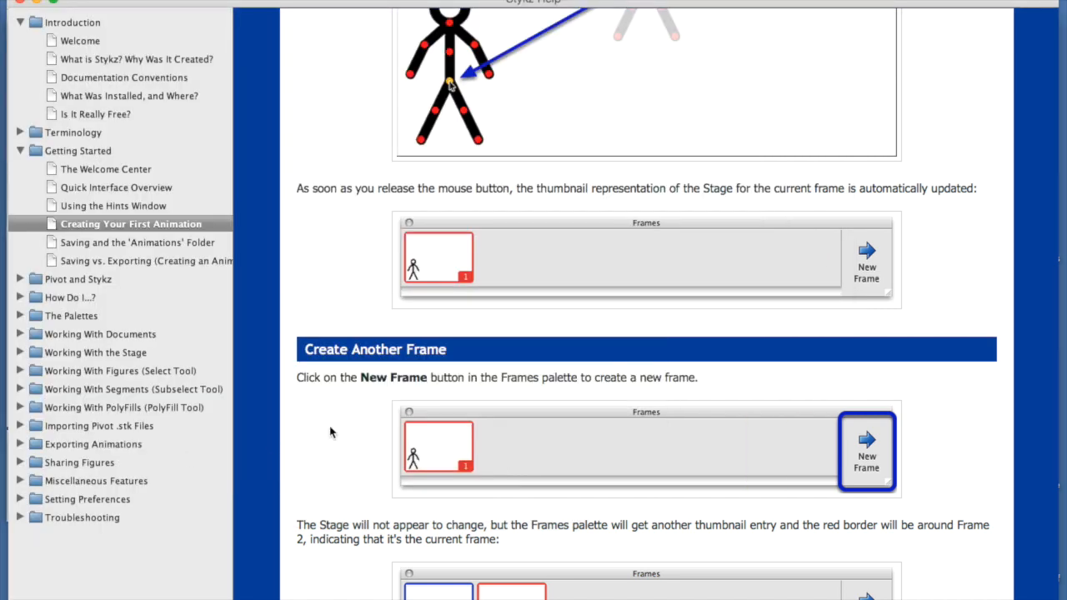
scroll("down", 3)
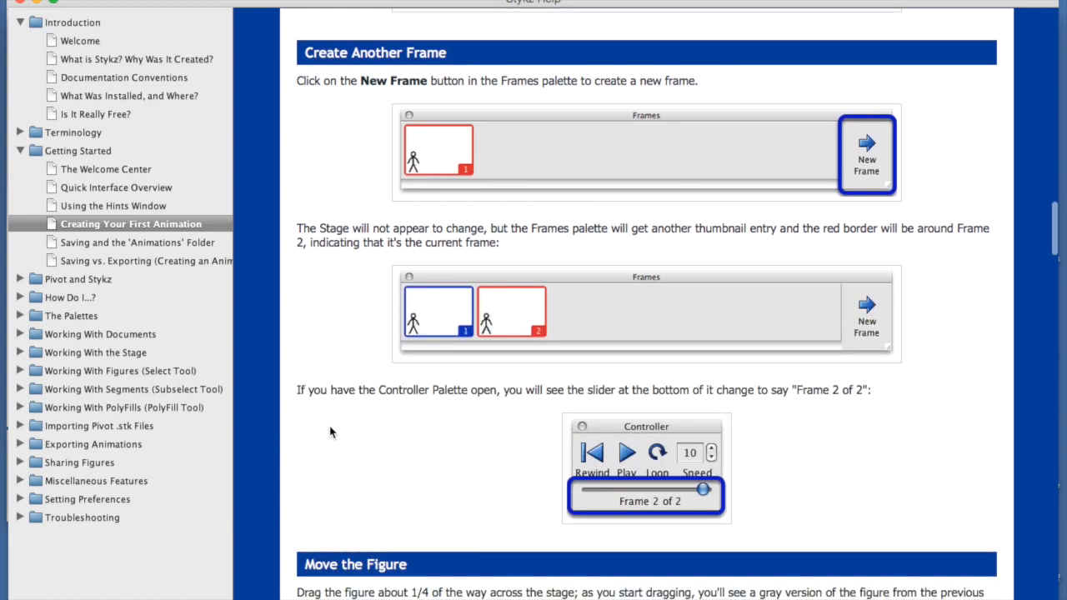
mouse_move(658, 521)
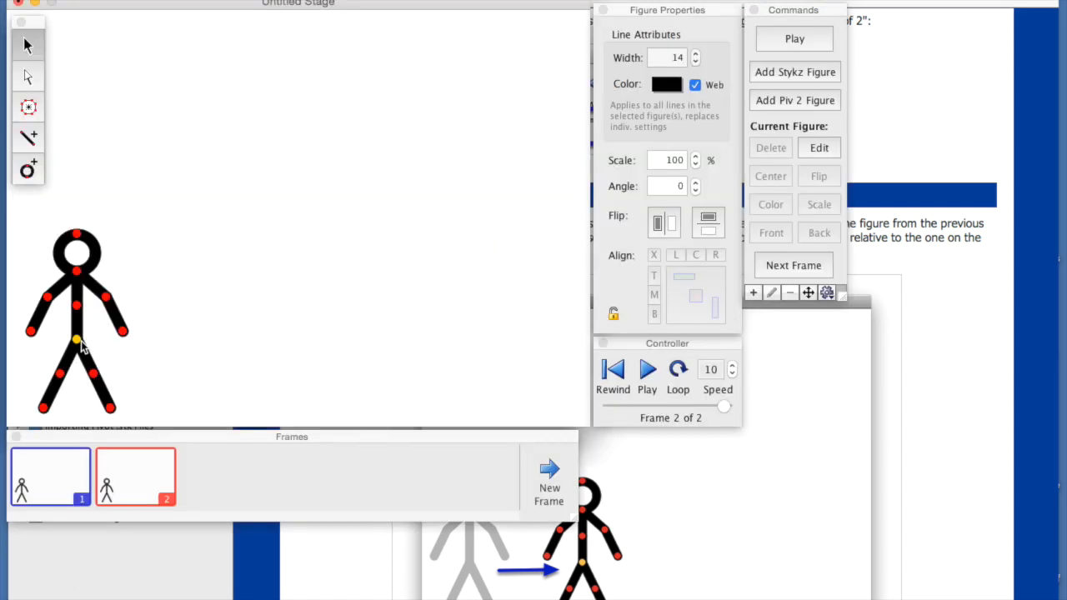
Shift the figure slightly right over the onionskin in frame 2
left_click_drag(77, 342, 145, 342)
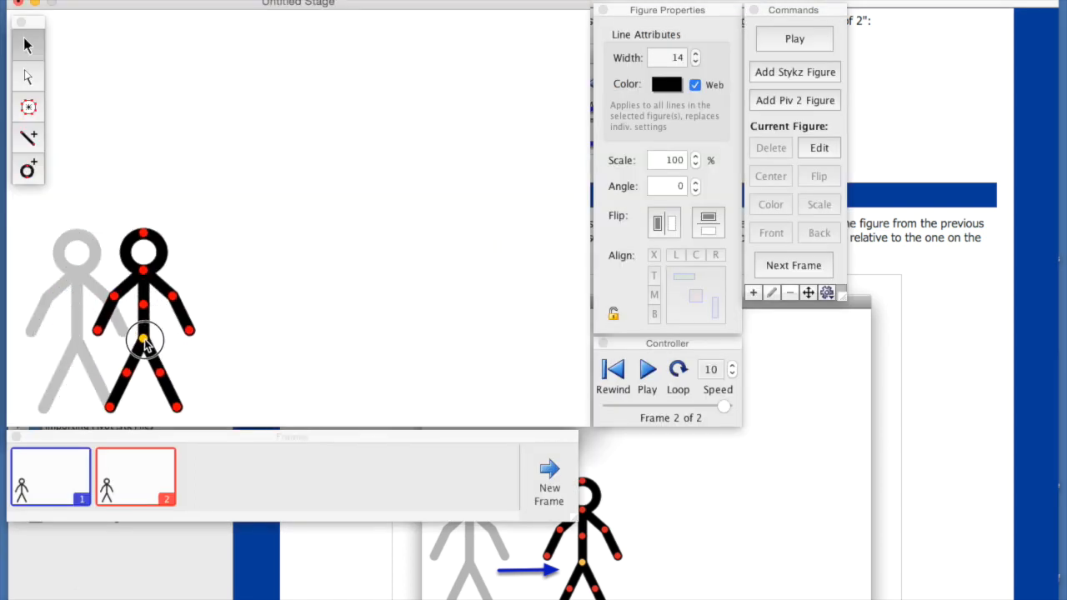
left_click_drag(146, 340, 156, 342)
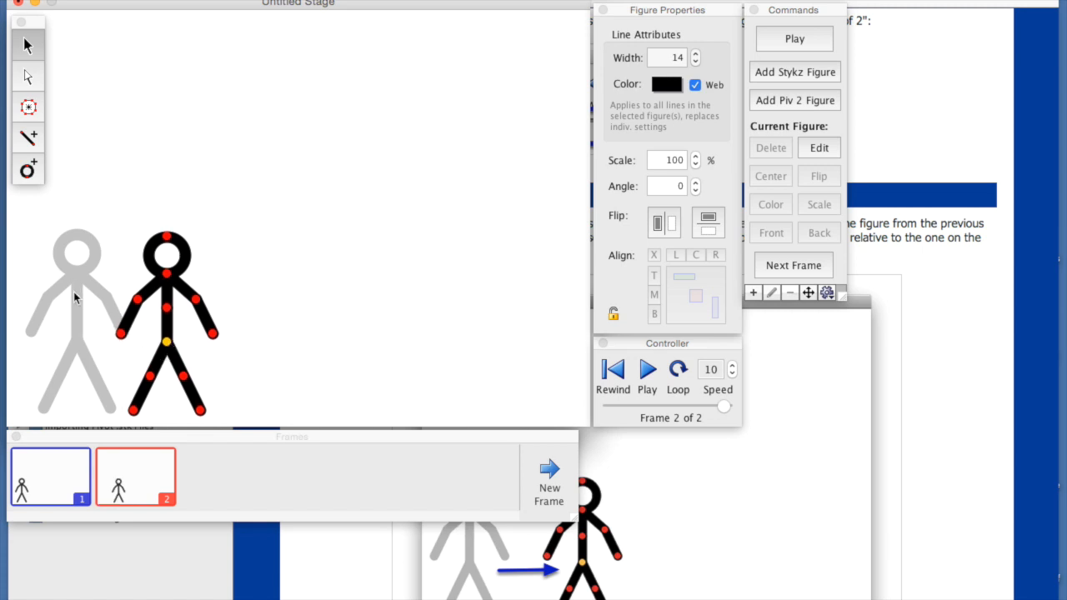
mouse_move(90, 308)
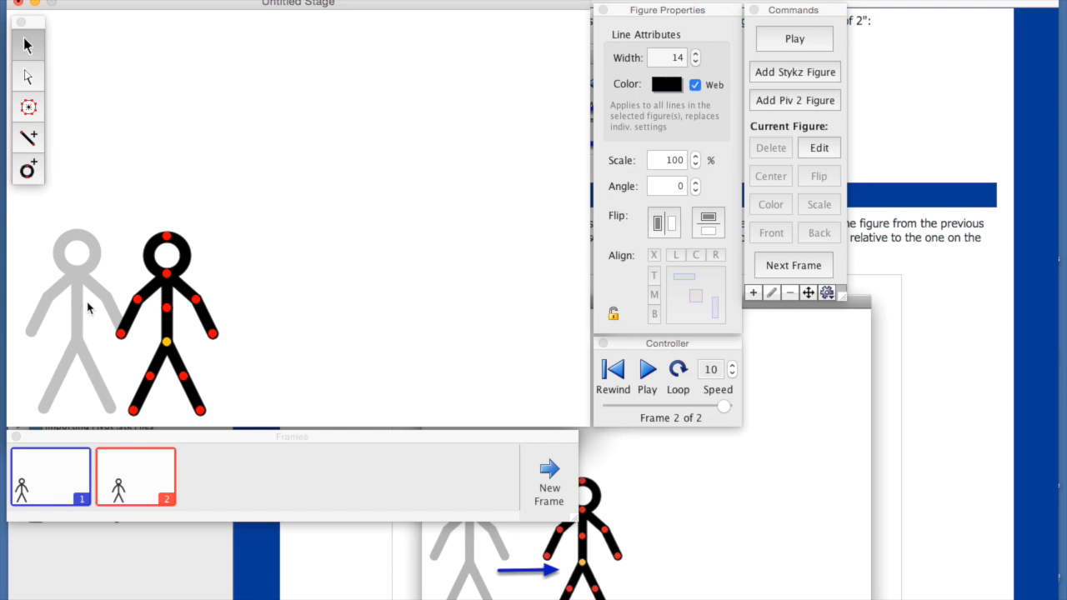
mouse_move(68, 267)
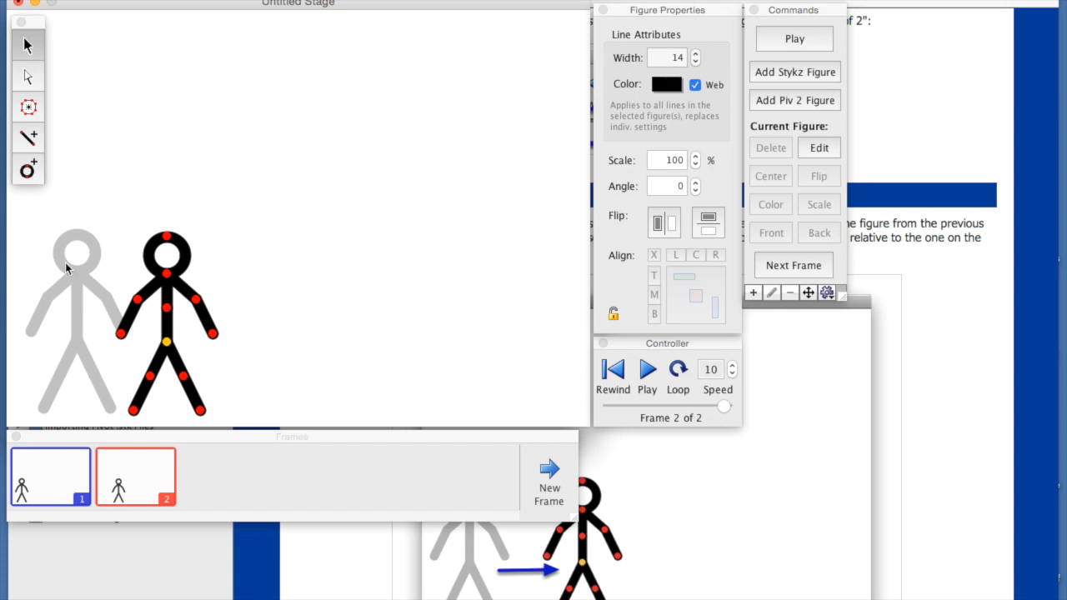
mouse_move(114, 346)
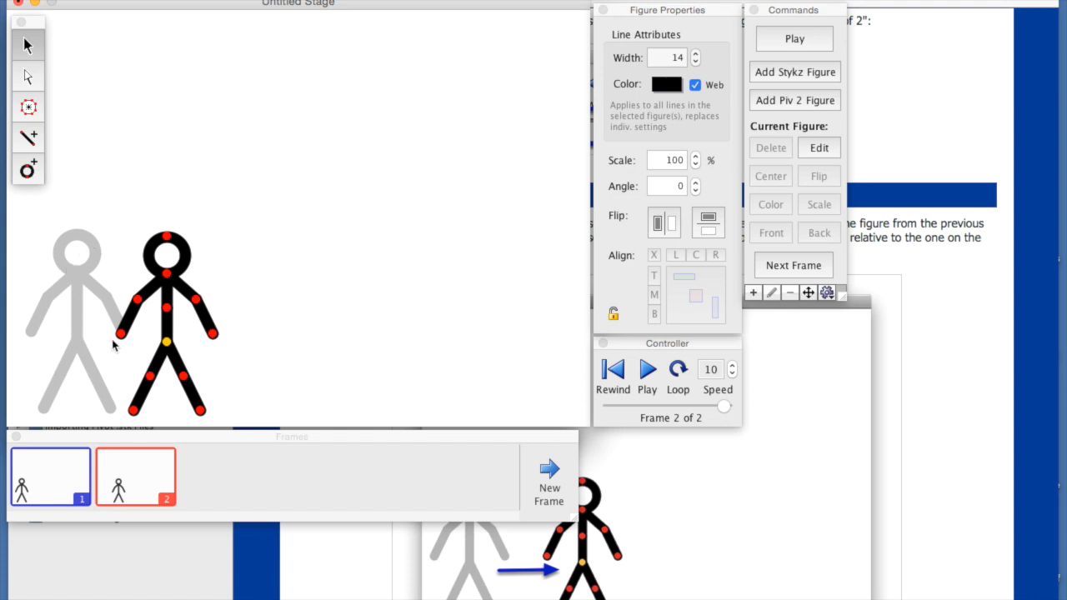
mouse_move(33, 300)
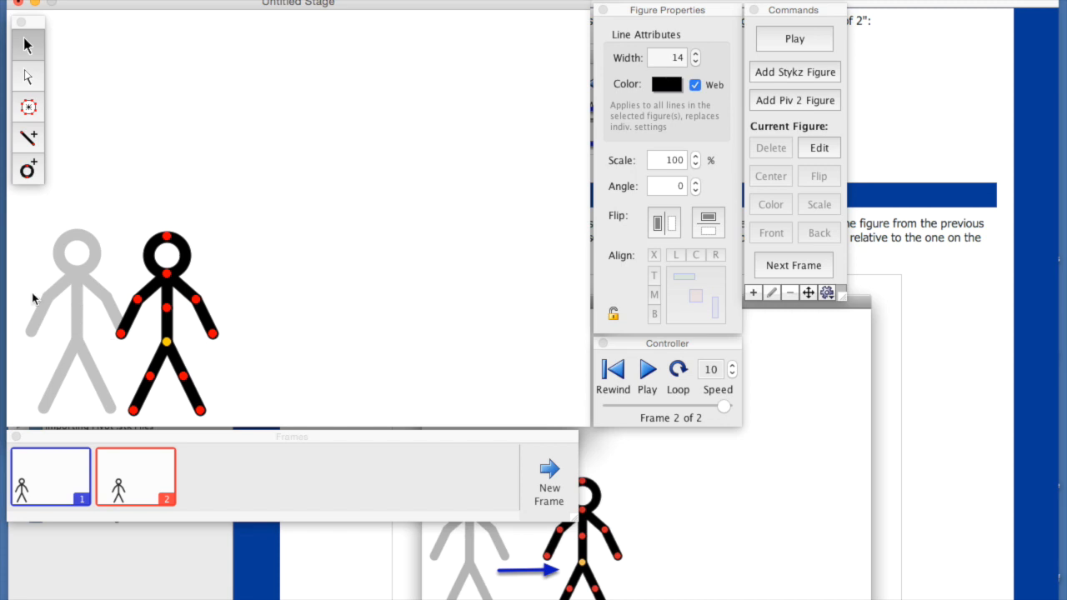
mouse_move(74, 250)
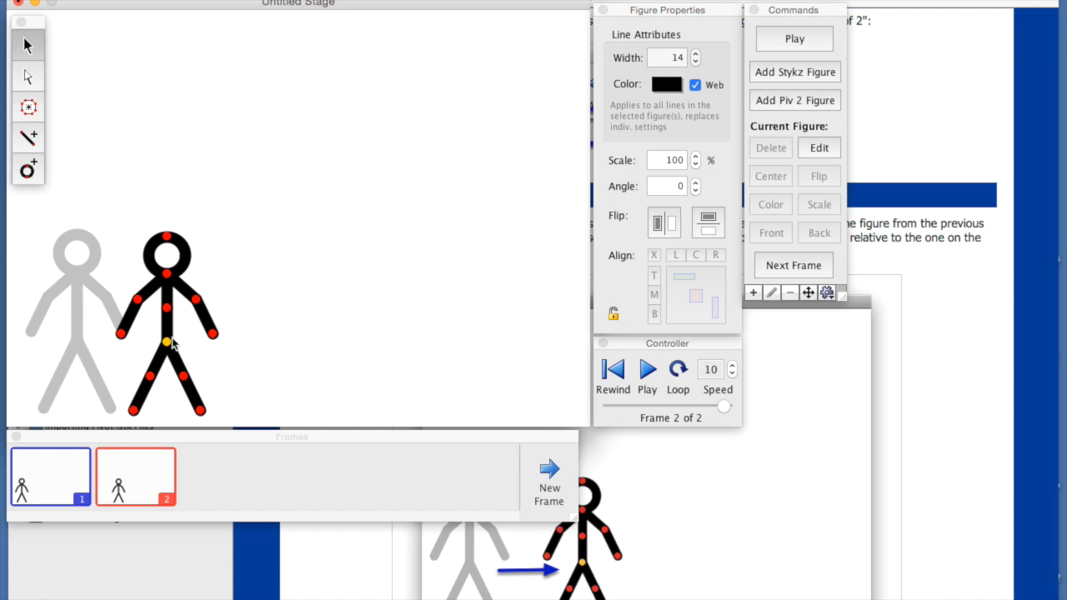
mouse_move(170, 348)
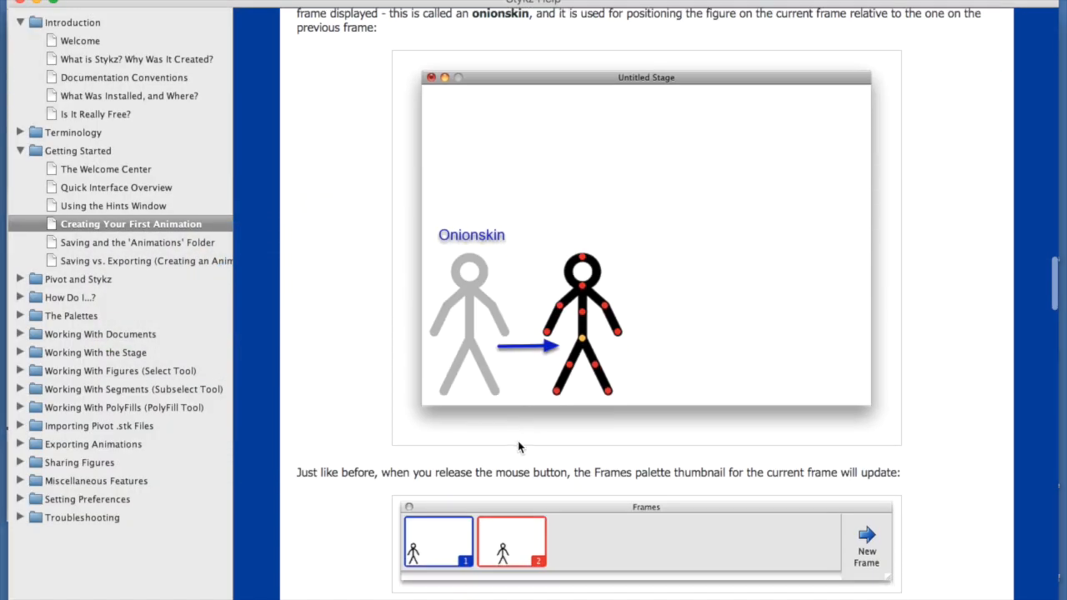
scroll("down", 3)
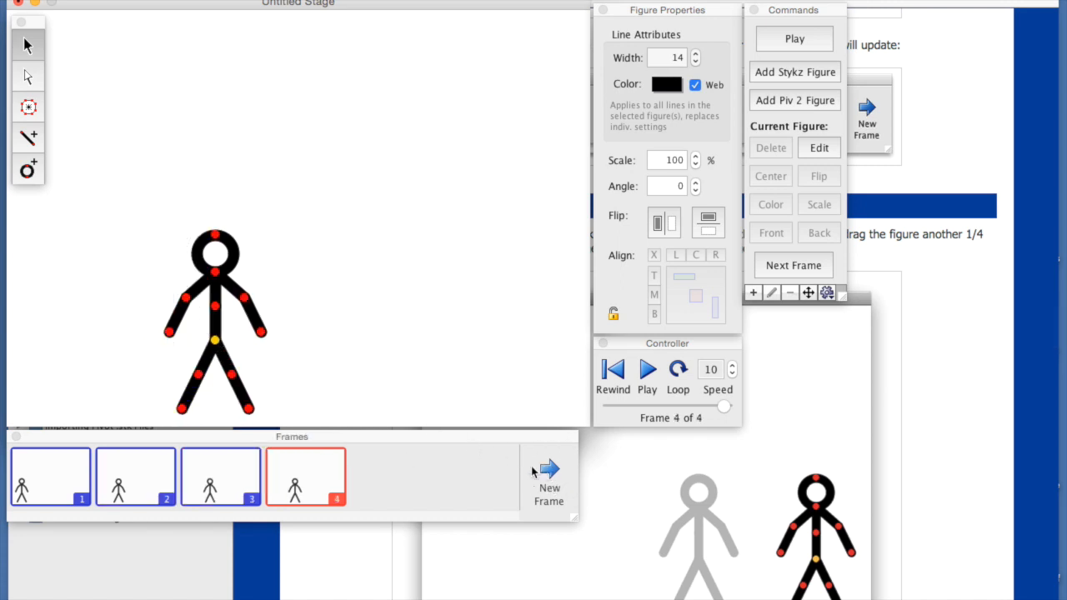
Move the figure further right in frames 4 through 8, adding frame 8
left_click_drag(215, 340, 275, 340)
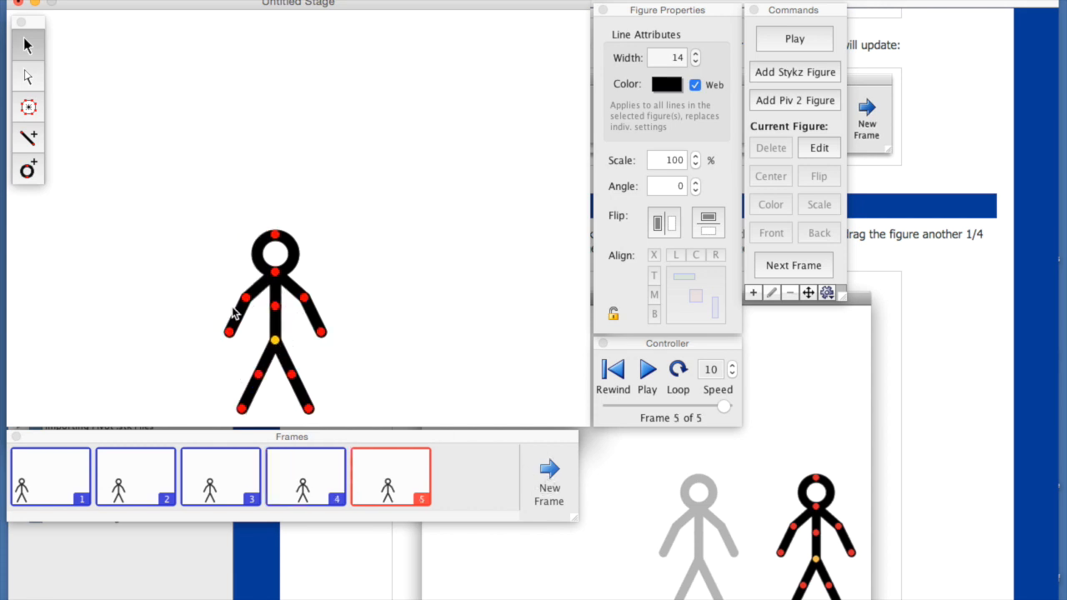
left_click_drag(274, 339, 319, 339)
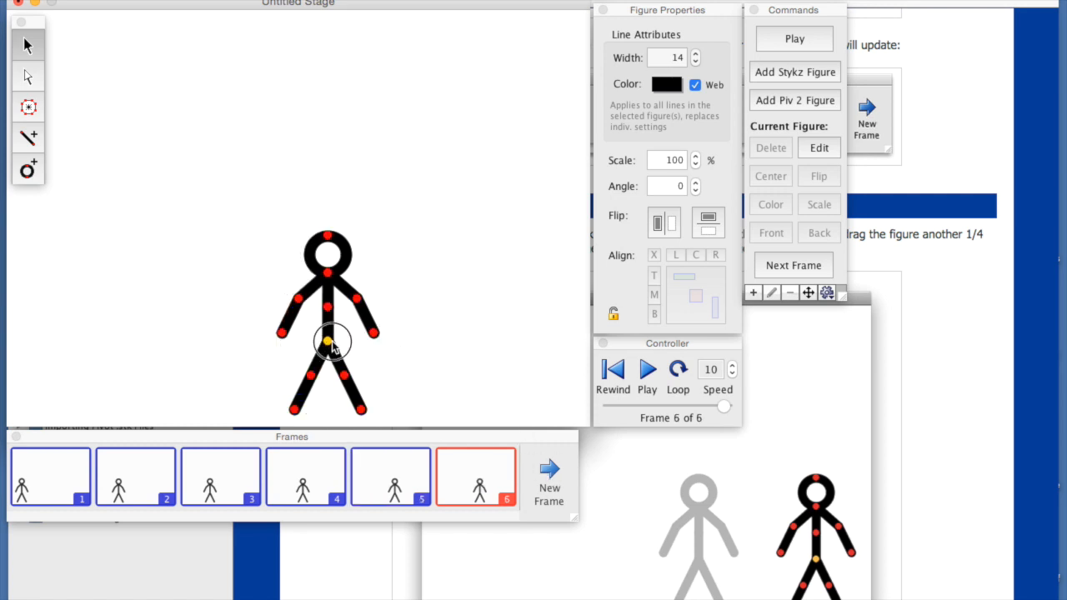
left_click_drag(332, 342, 399, 349)
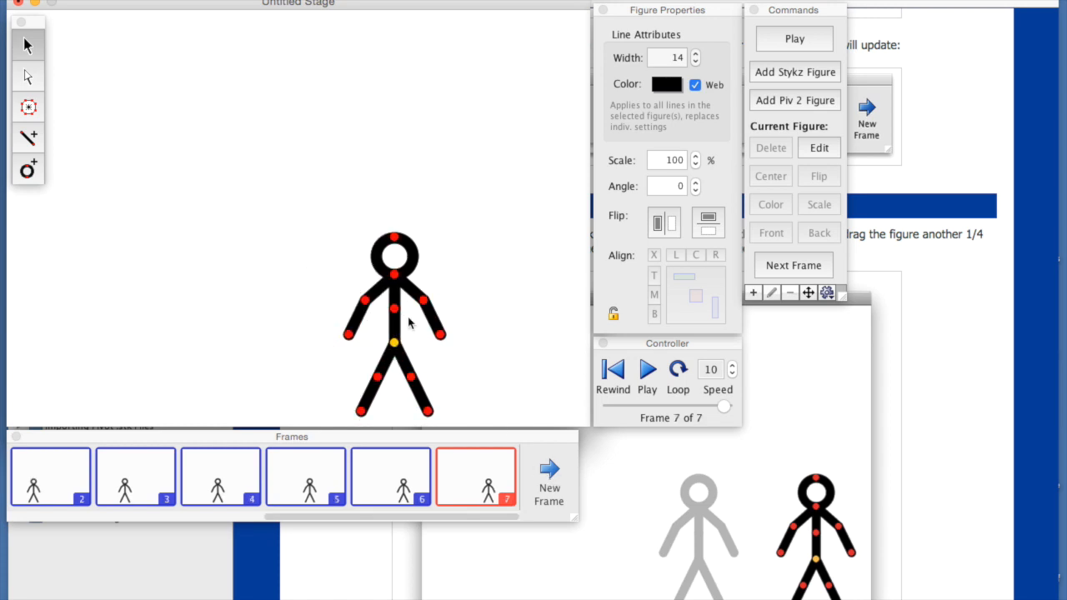
left_click_drag(396, 325, 458, 342)
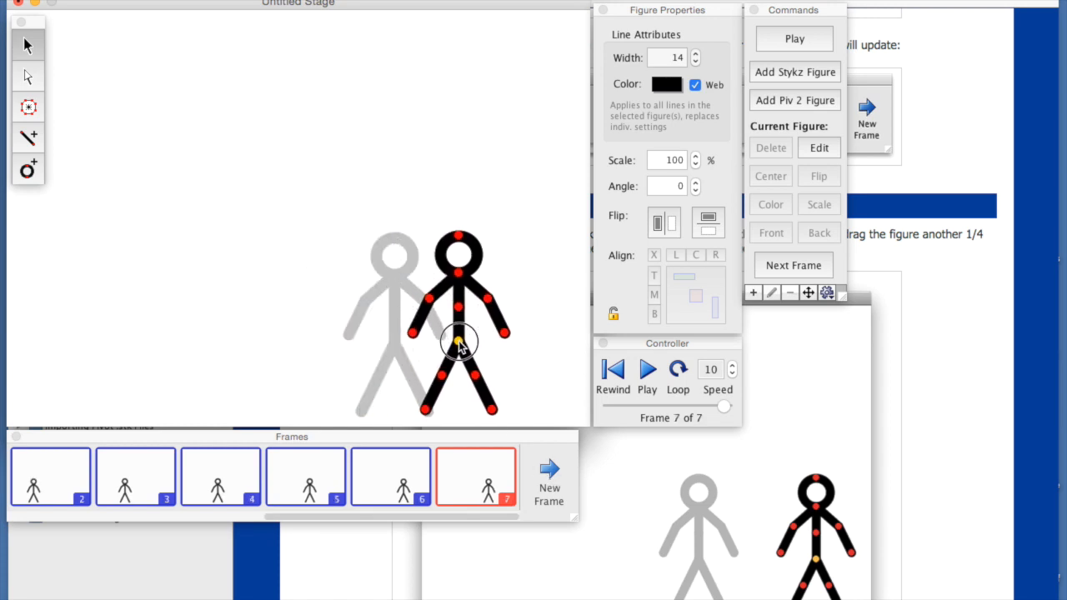
left_click(867, 117)
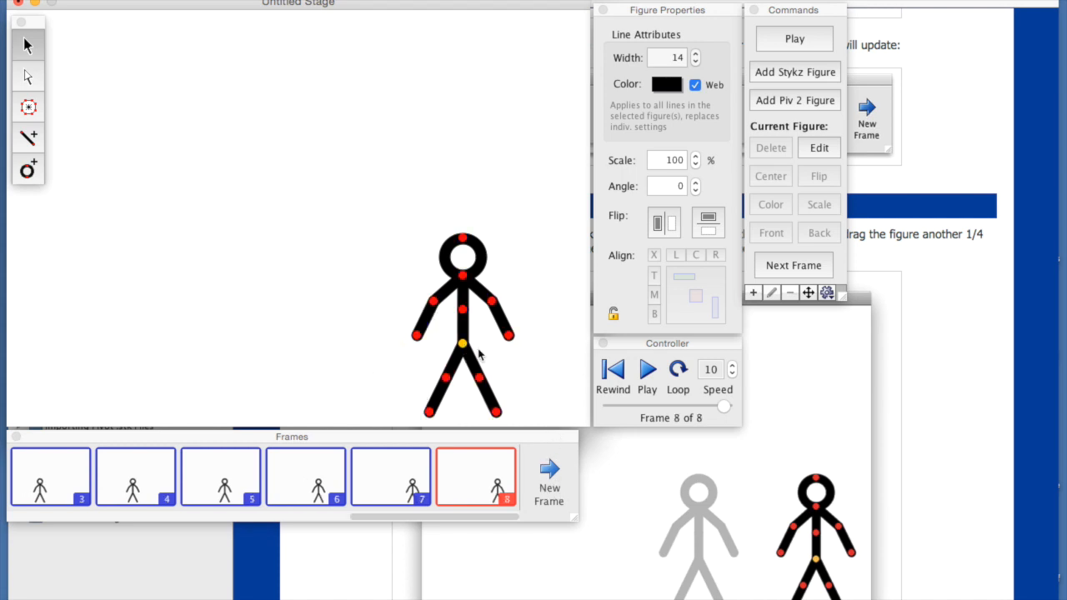
left_click_drag(462, 342, 530, 338)
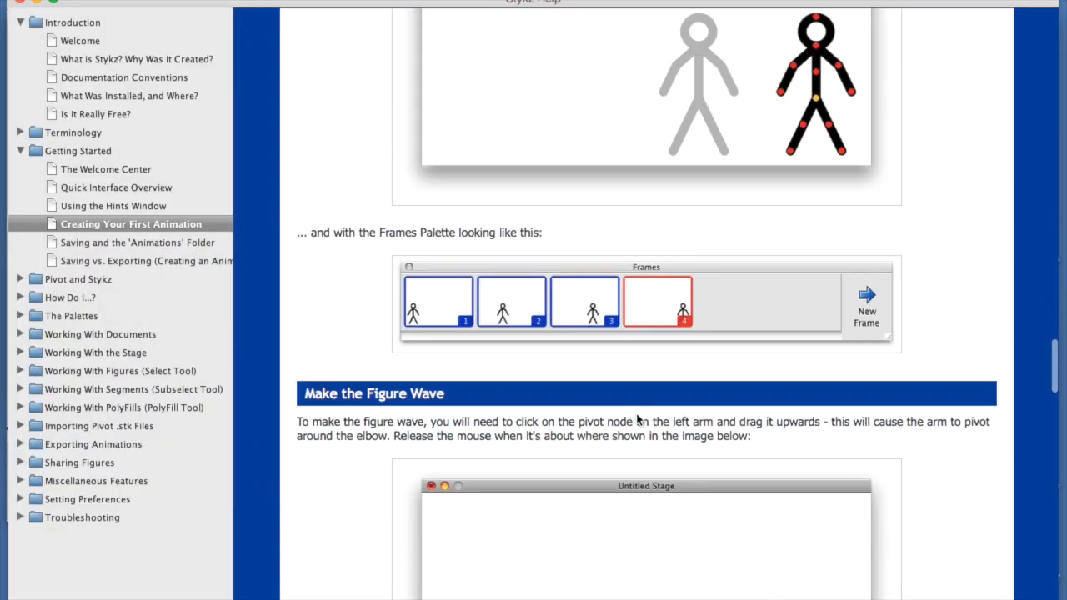
Add frames 10 onward up to fifteen, raising the forearm into a waving pose
scroll("down", 3)
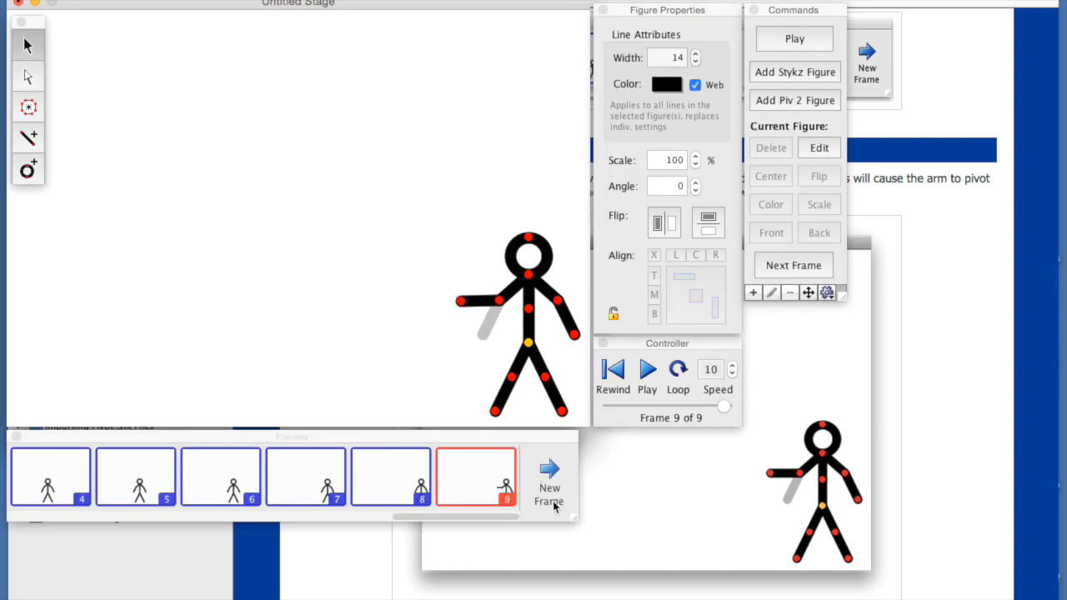
left_click(549, 479)
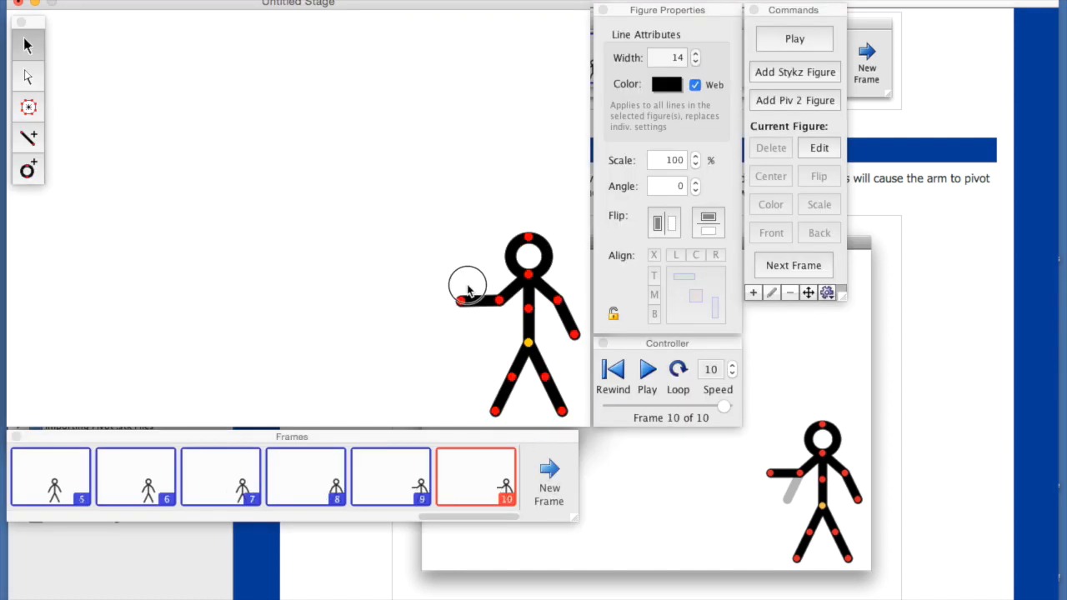
left_click_drag(466, 287, 483, 275)
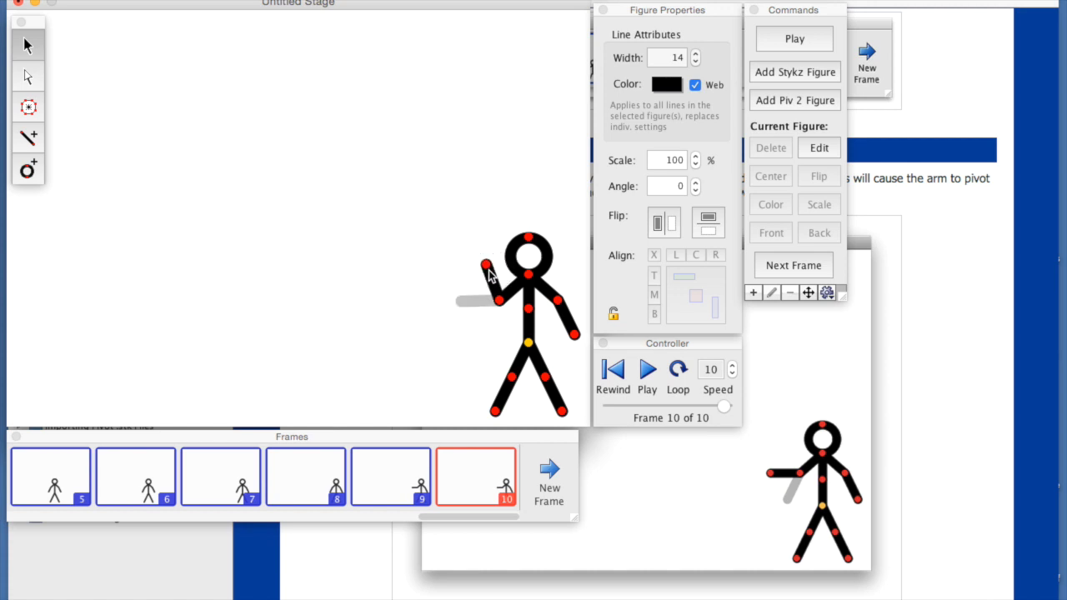
left_click(487, 267)
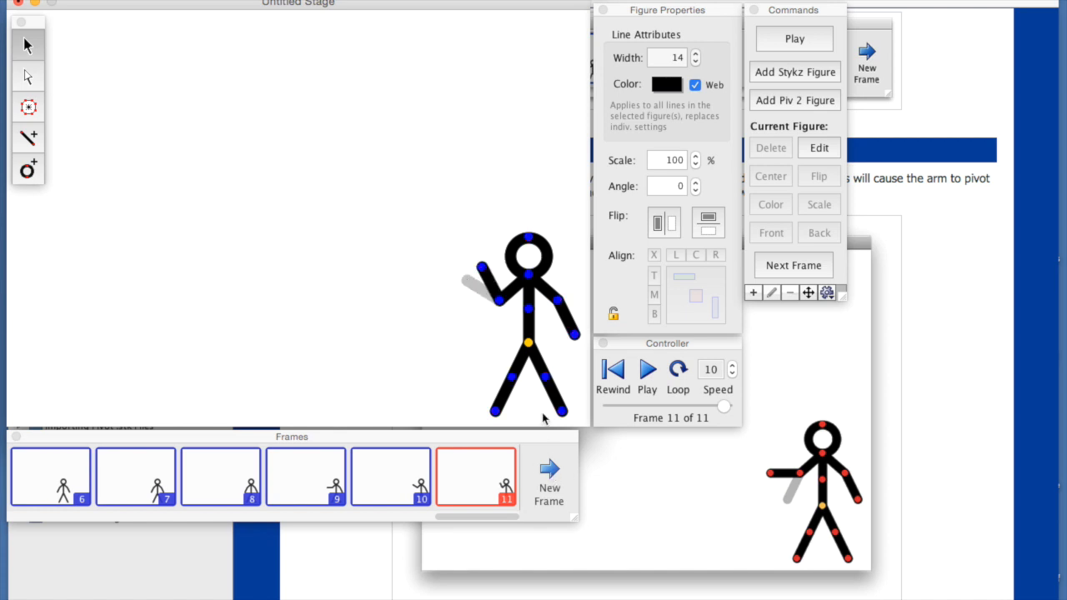
left_click(549, 475)
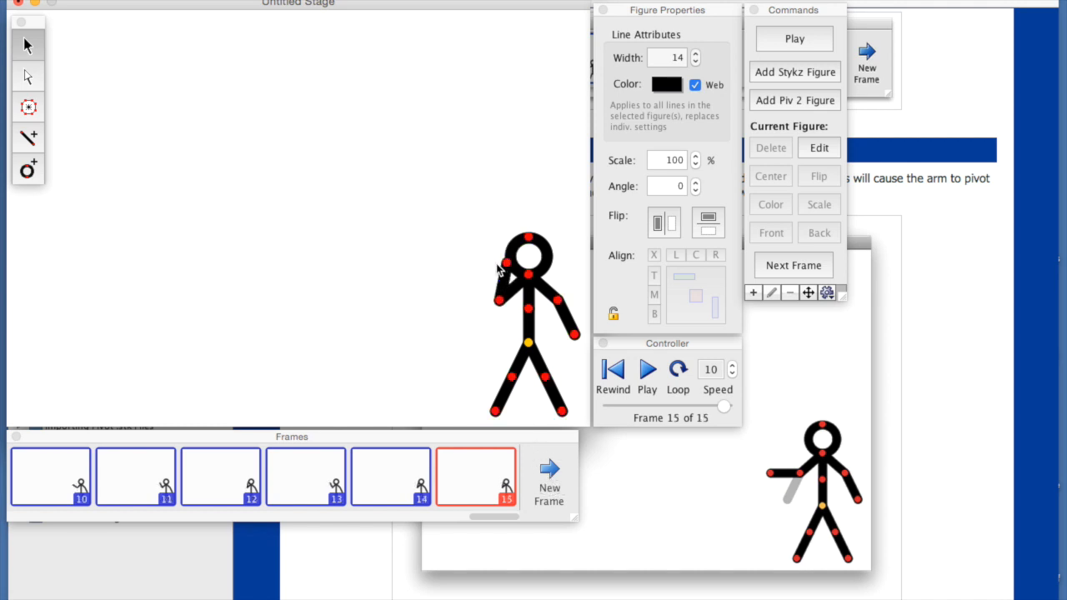
left_click(549, 480)
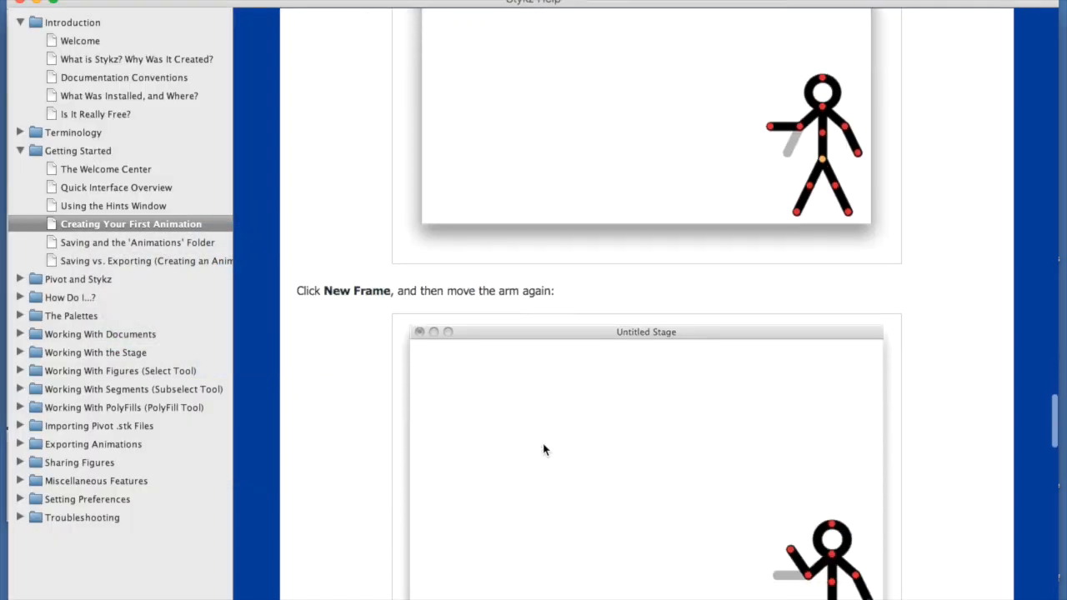
Lower the playback speed to 6 and preview the animation in StykzPlayer
scroll("down", 3)
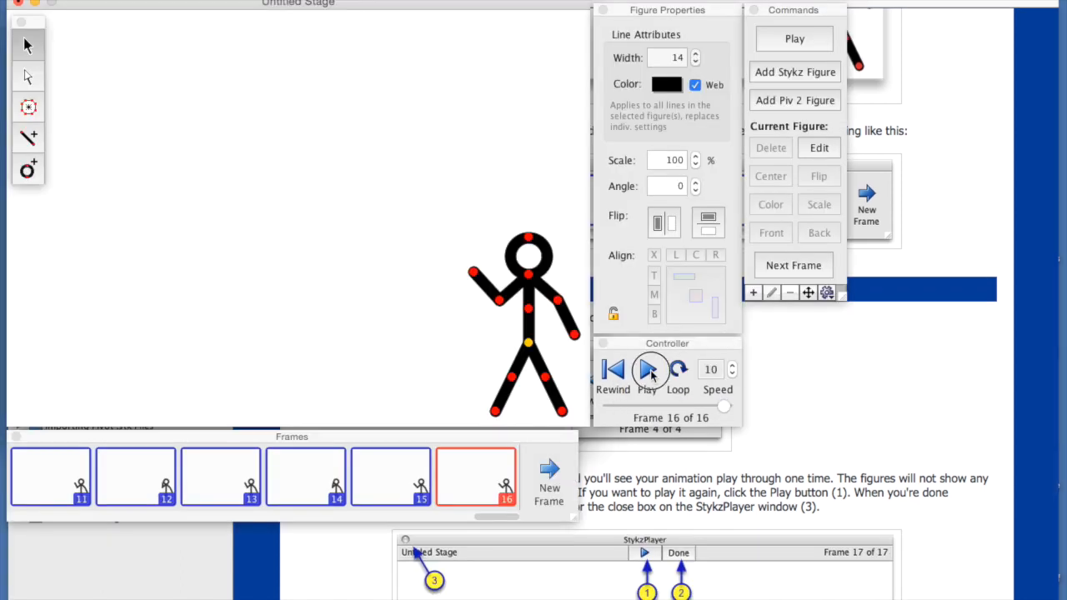
left_click(649, 370)
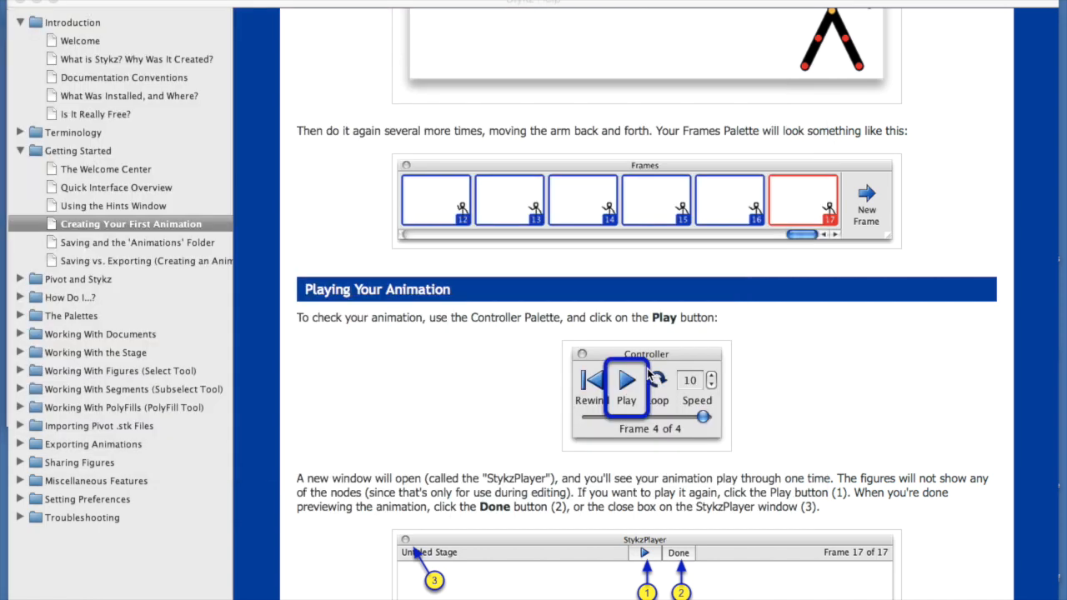
left_click(626, 379)
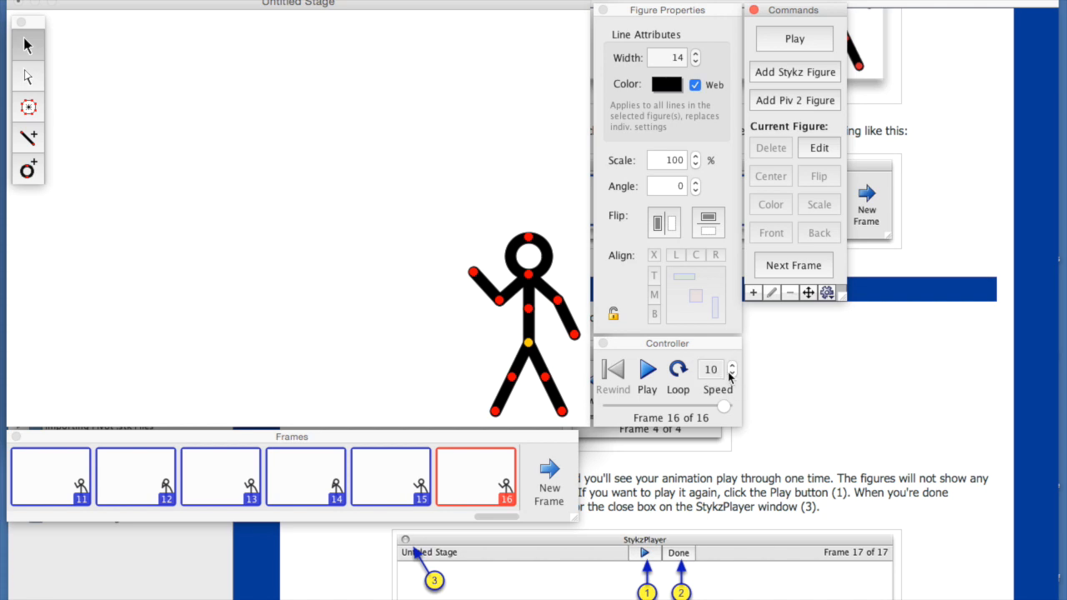
left_click(732, 373)
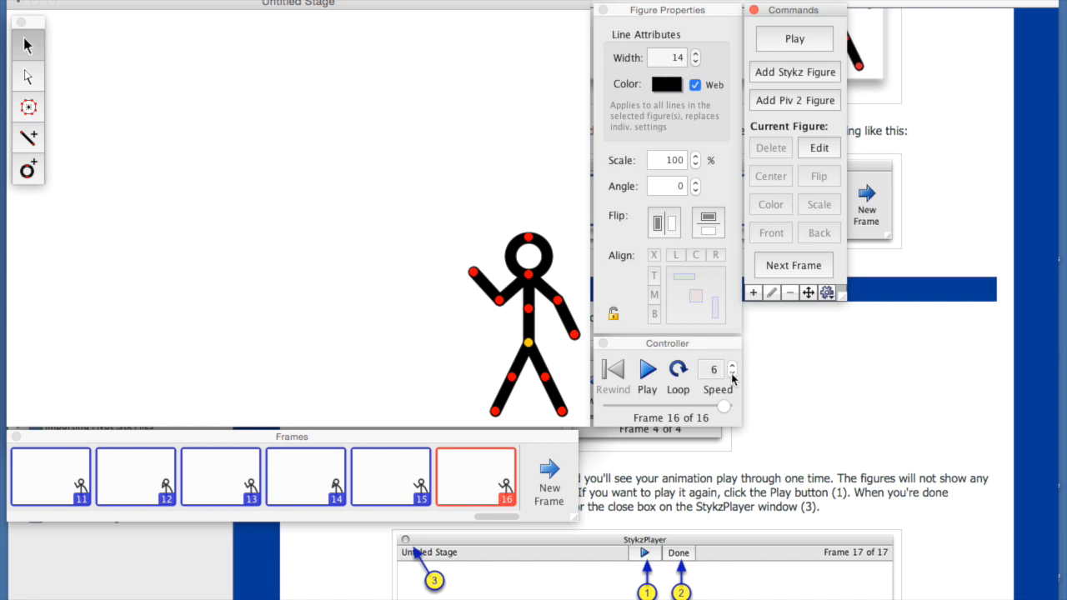
left_click(731, 373)
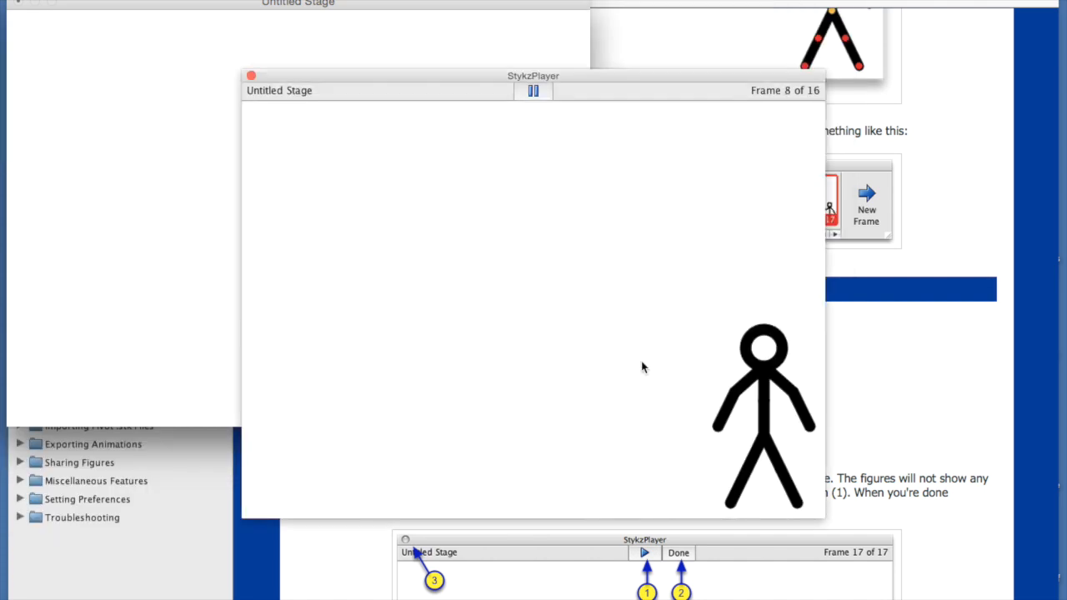
Close the StykzPlayer preview and drop the playback speed to 2 at frame 1
left_click(534, 90)
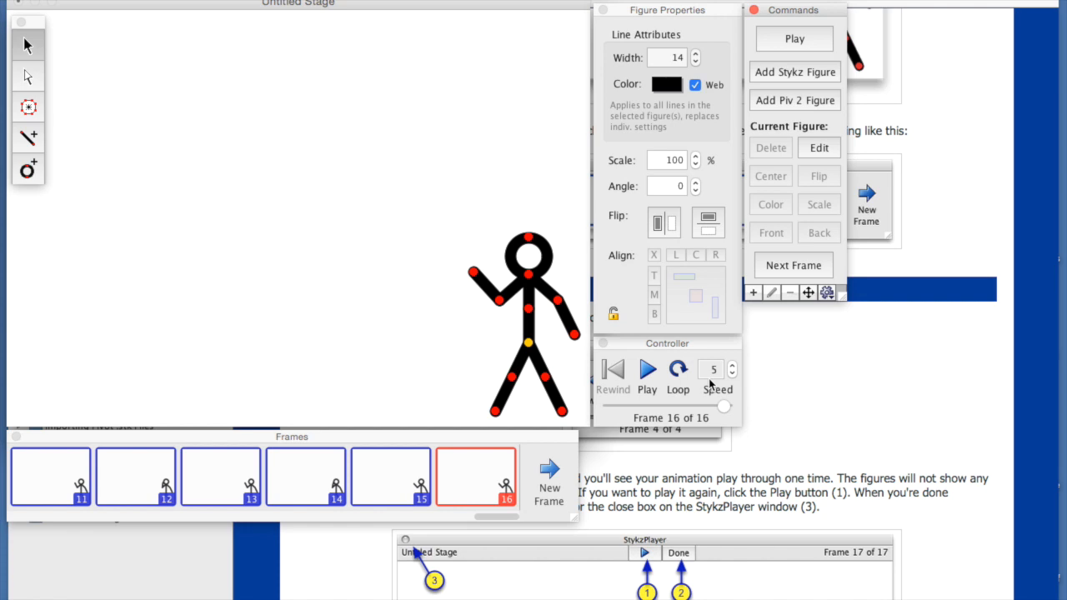
mouse_move(712, 377)
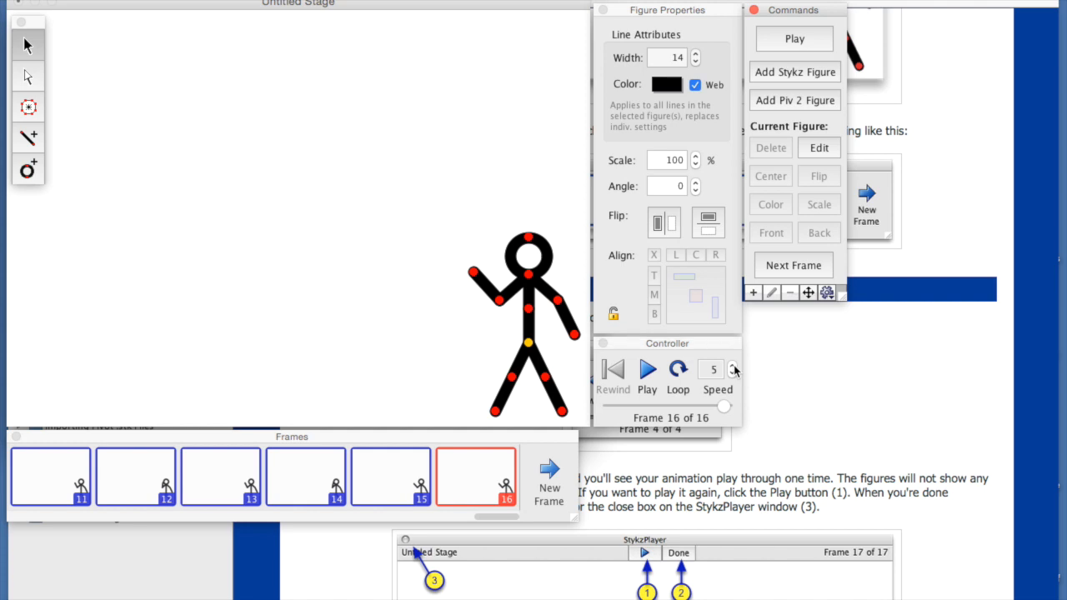
mouse_move(733, 386)
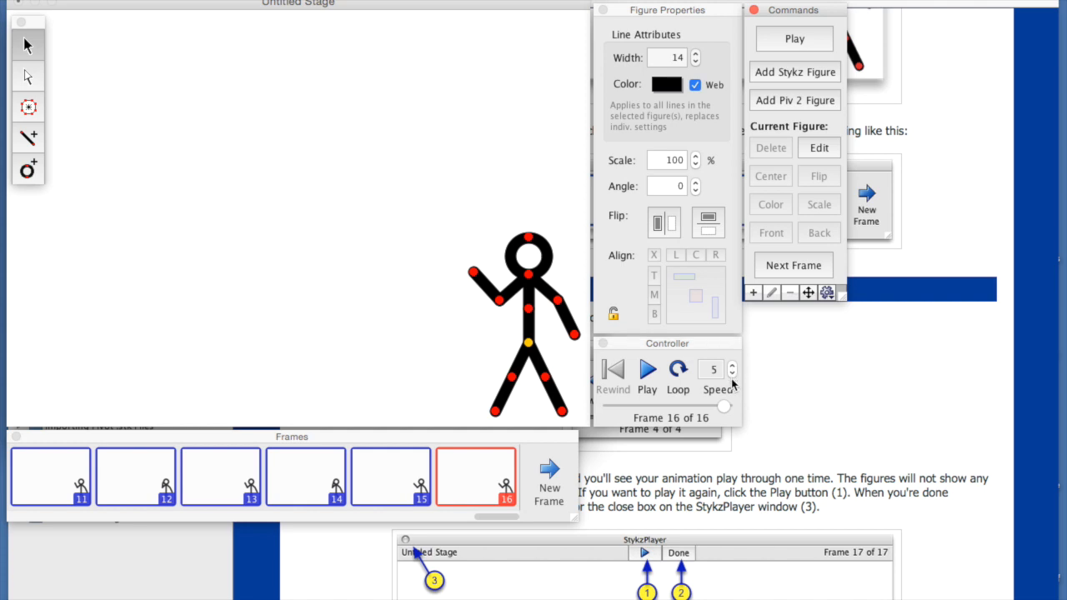
left_click(732, 369)
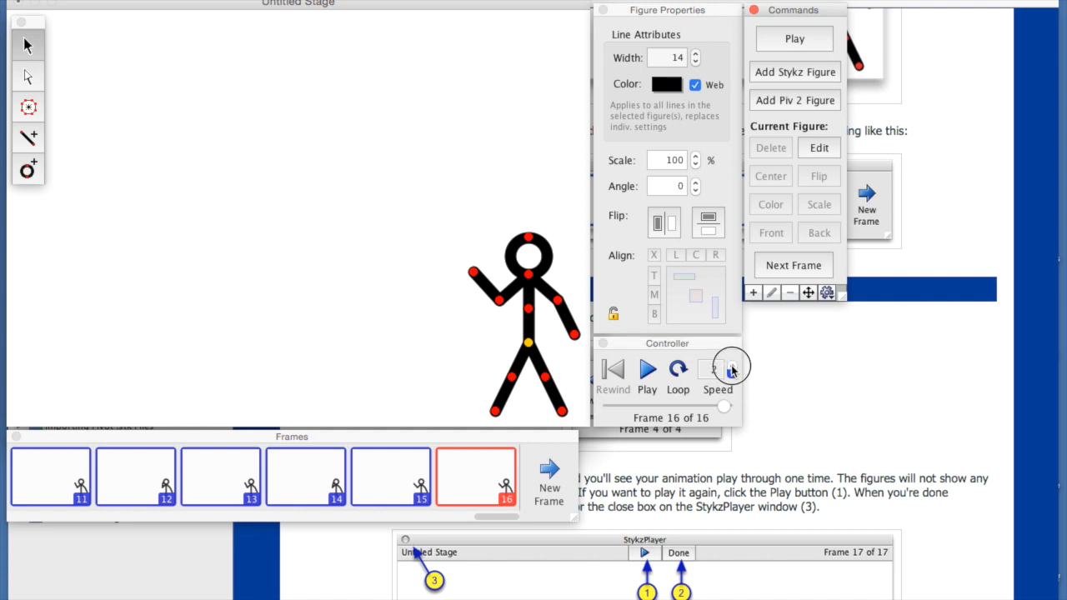
left_click(732, 365)
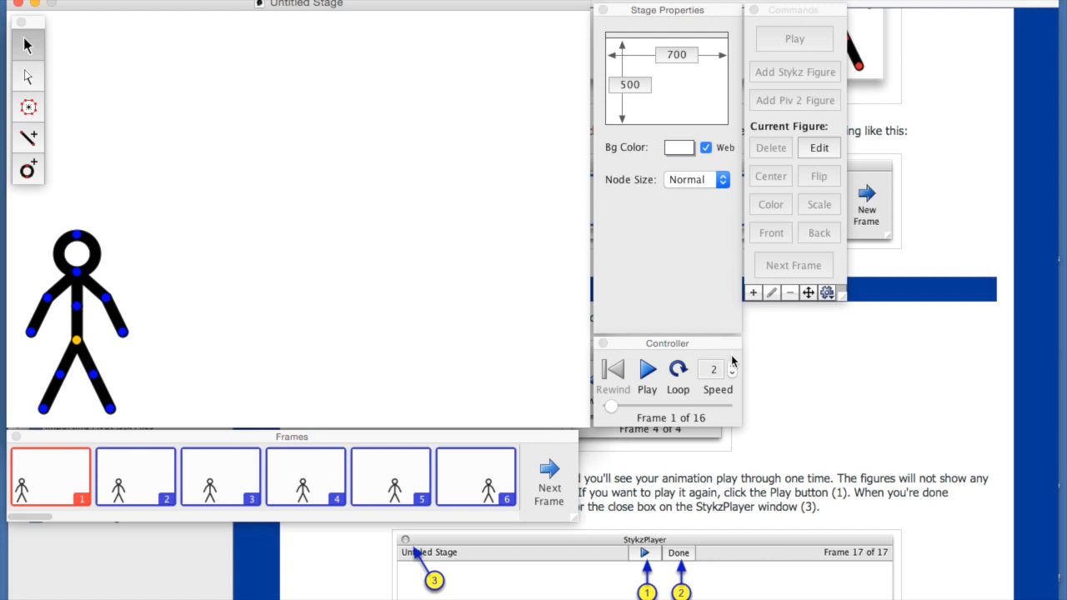
Step the Controller's playback speed up from 2 to 19
left_click(732, 365)
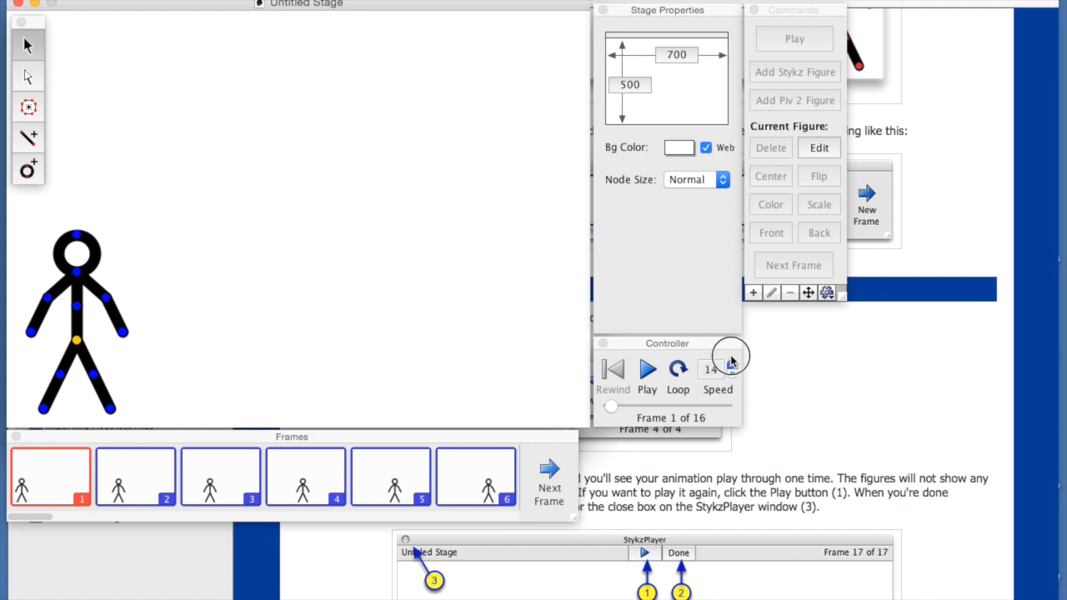
left_click(732, 364)
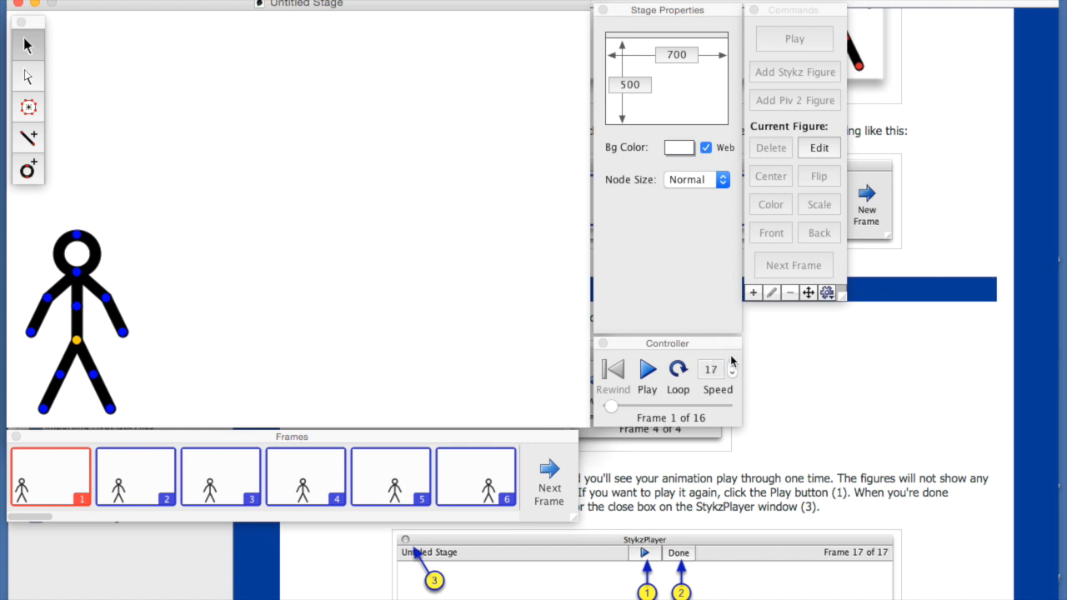
left_click(731, 375)
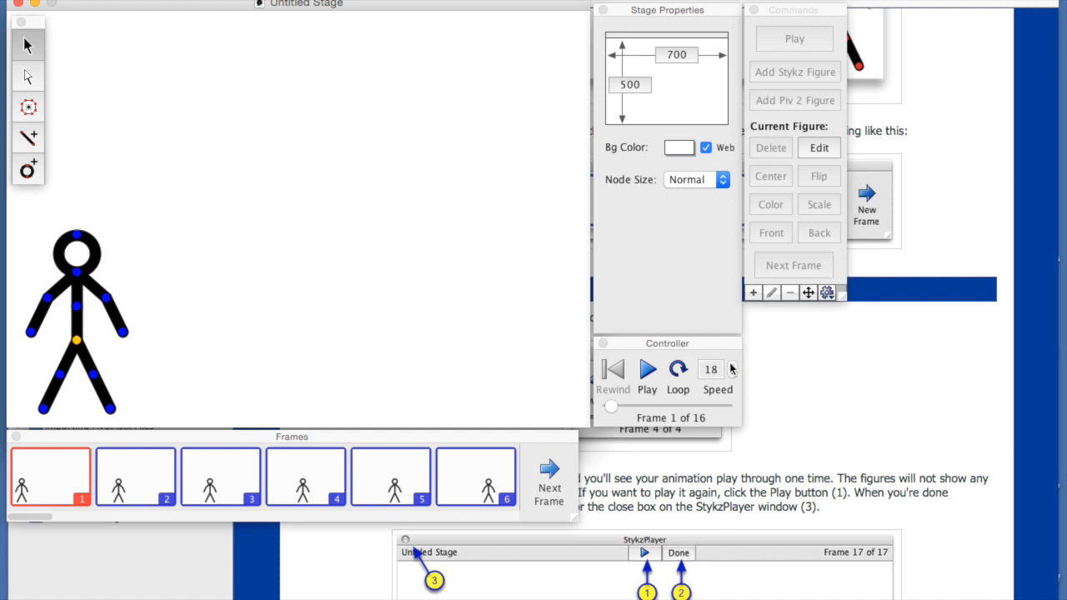
left_click(732, 365)
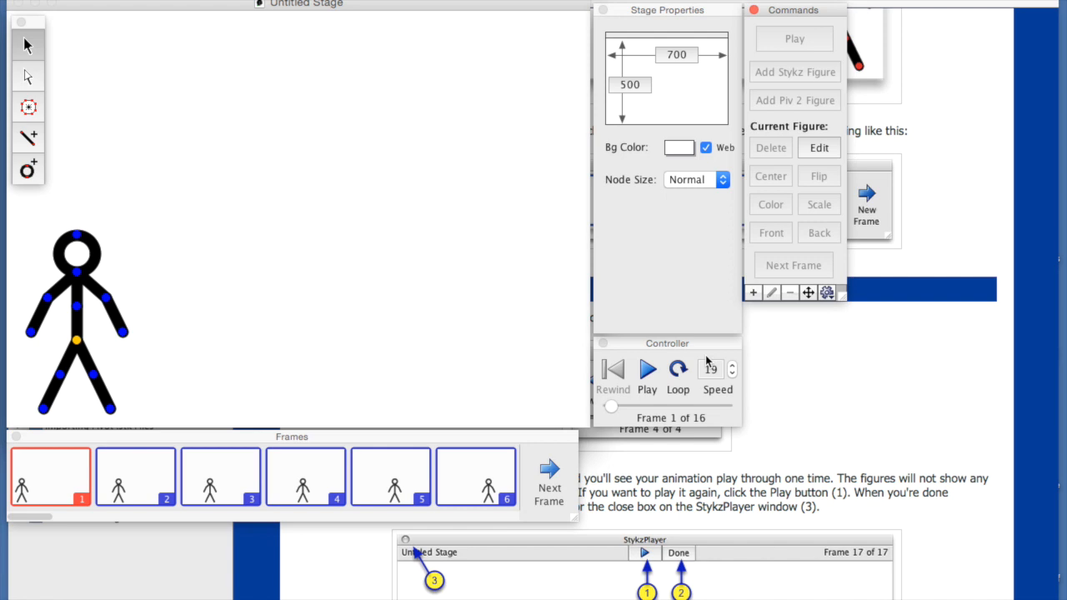
mouse_move(573, 381)
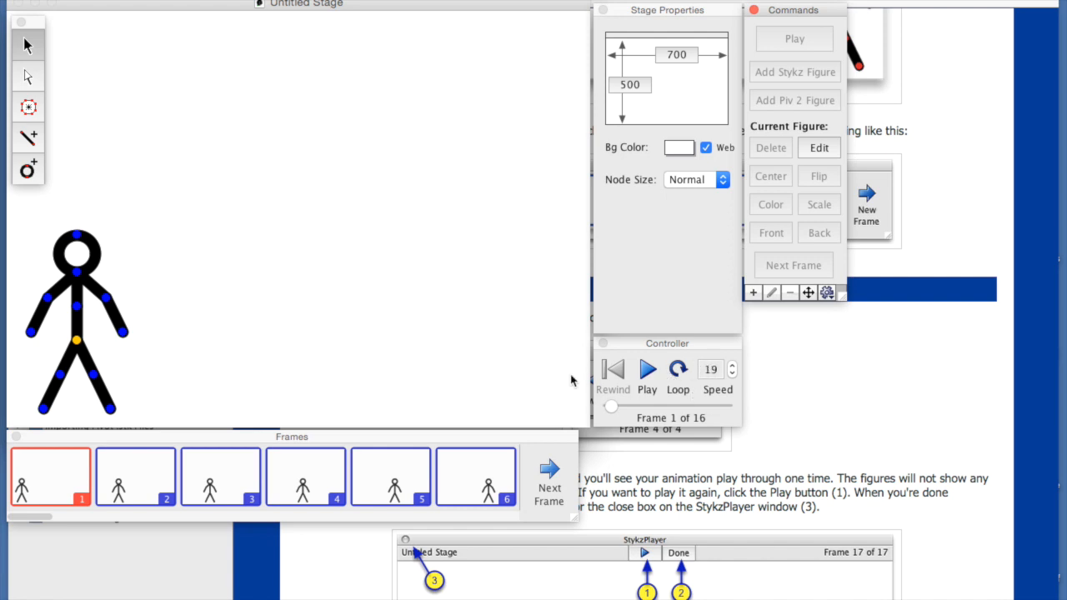
mouse_move(53, 310)
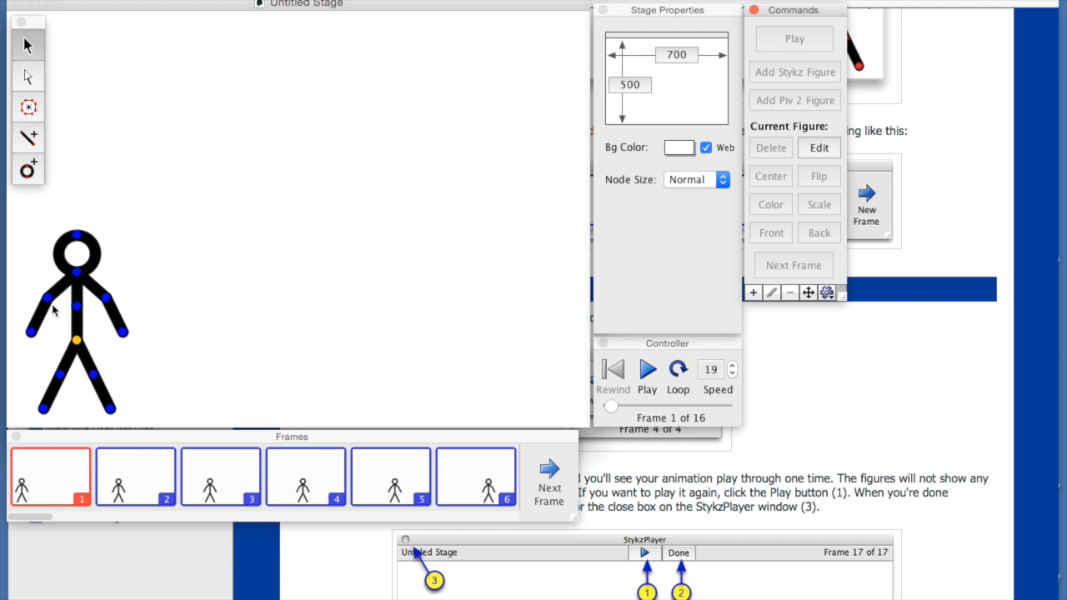
mouse_move(43, 333)
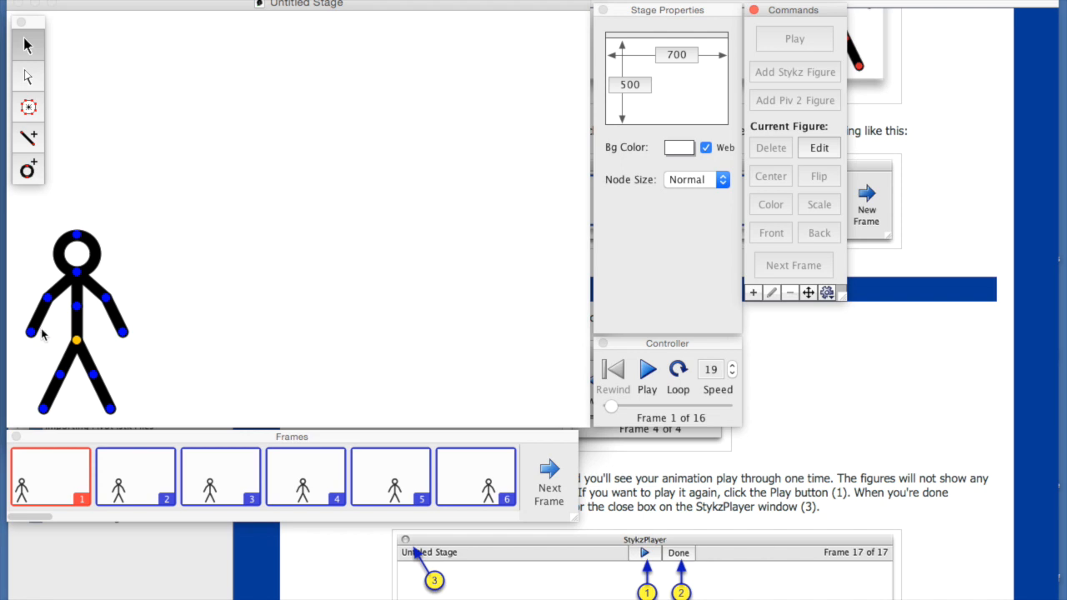
Select the stick figure on frame 2 and open QuickTime Movie export for 'Untitled Stage'
left_click(135, 476)
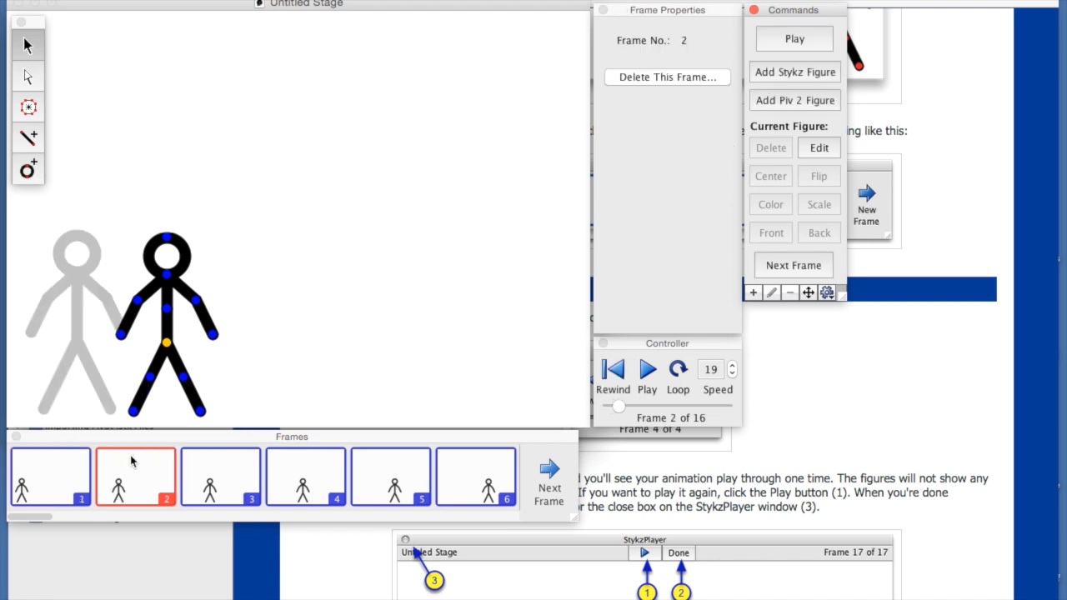
left_click(141, 346)
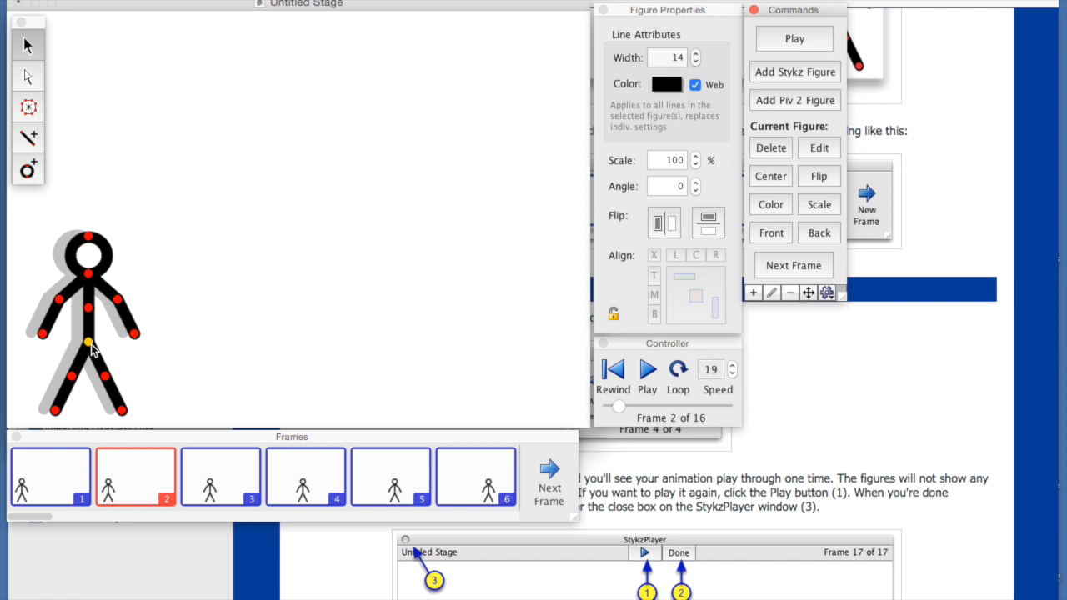
mouse_move(298, 378)
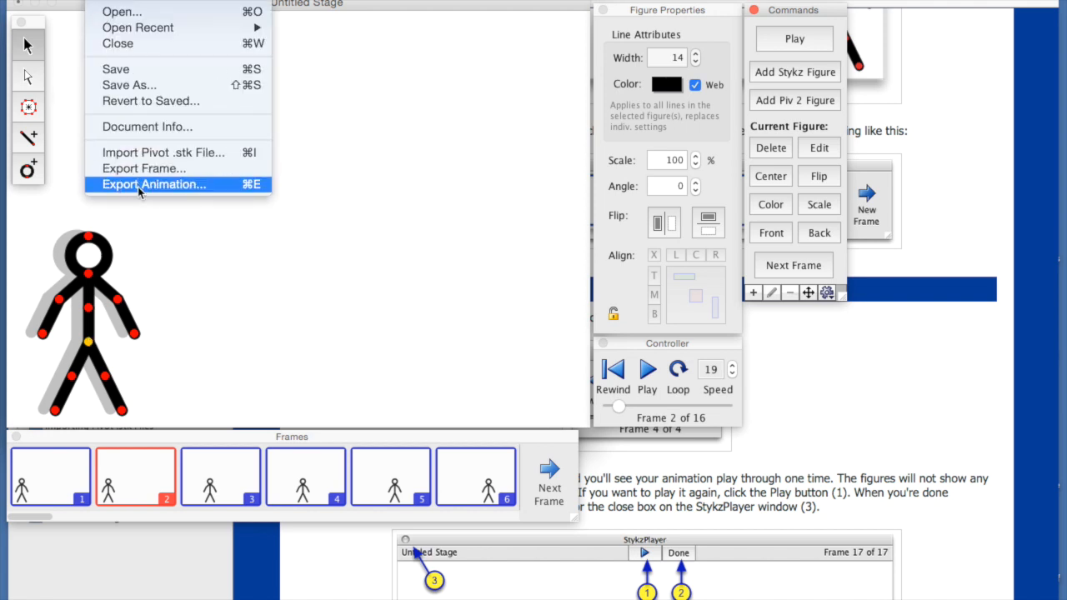
left_click(153, 185)
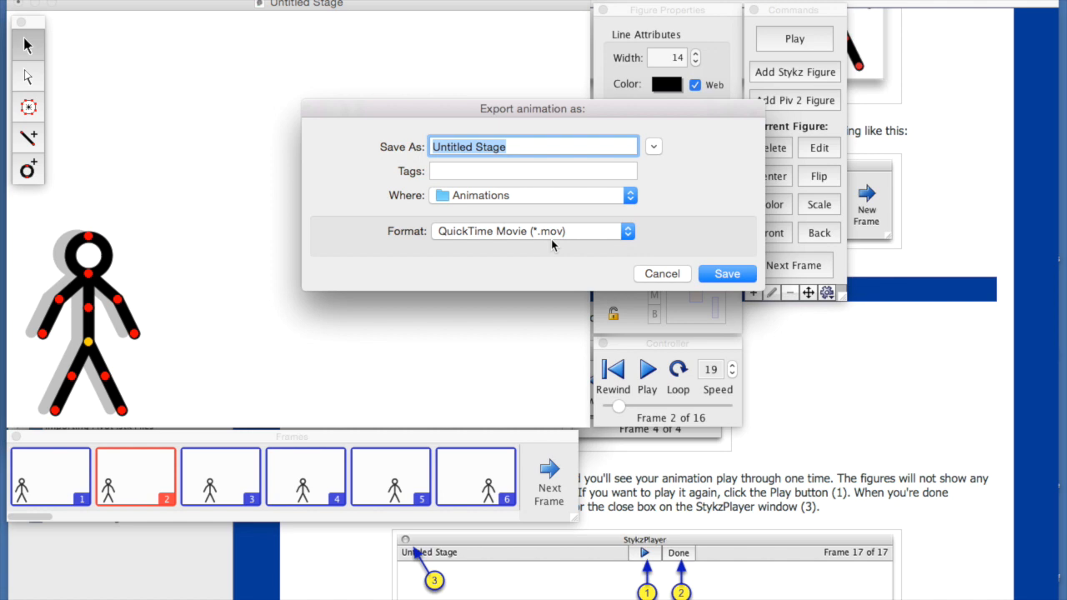
mouse_move(661, 275)
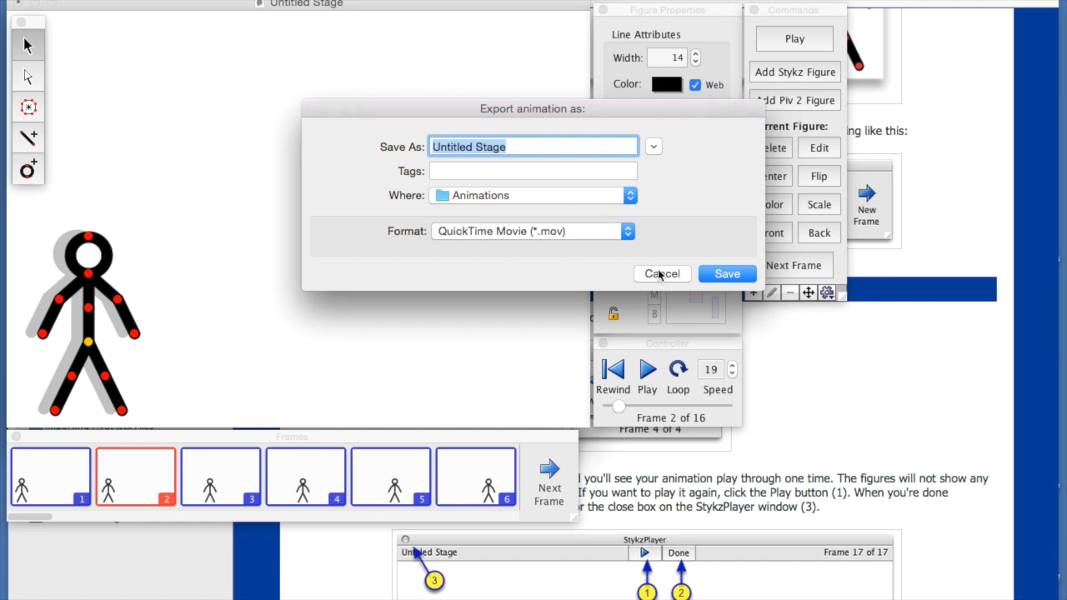